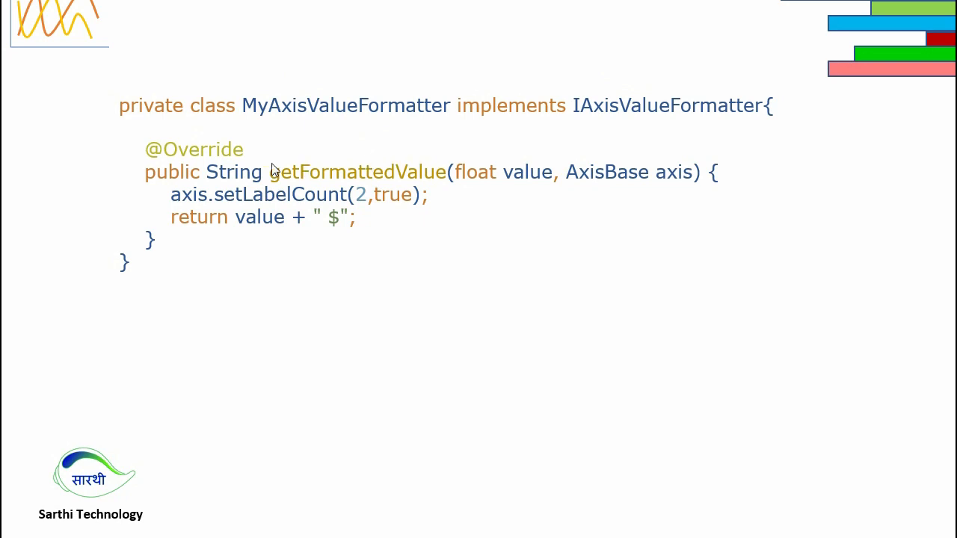
{"action": "mouse_move", "coordinate": [253, 170]}
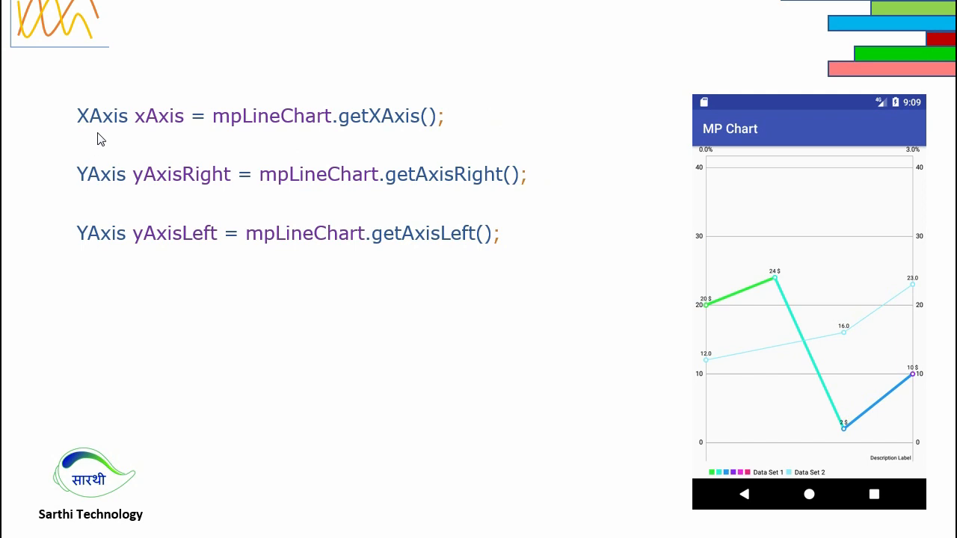
{"action": "mouse_move", "coordinate": [691, 162]}
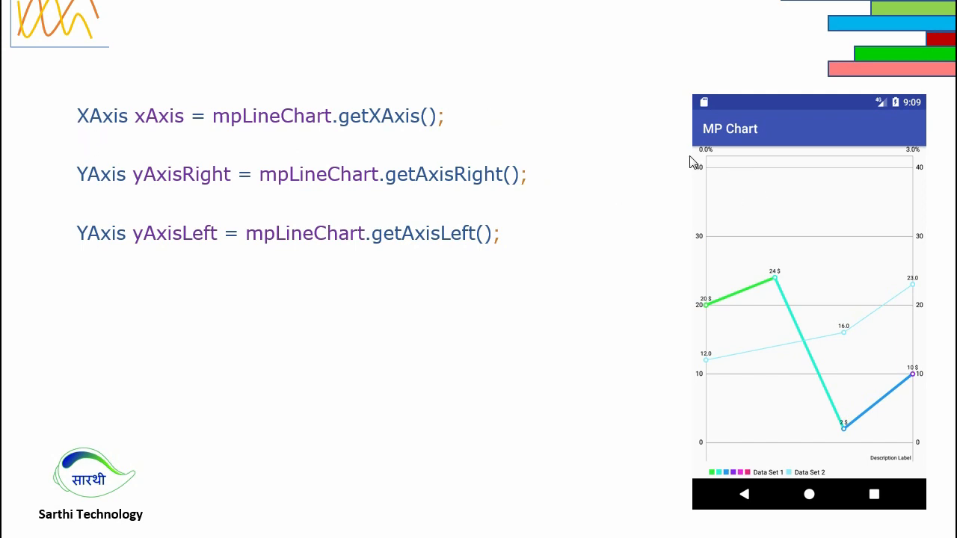
{"action": "mouse_move", "coordinate": [104, 149]}
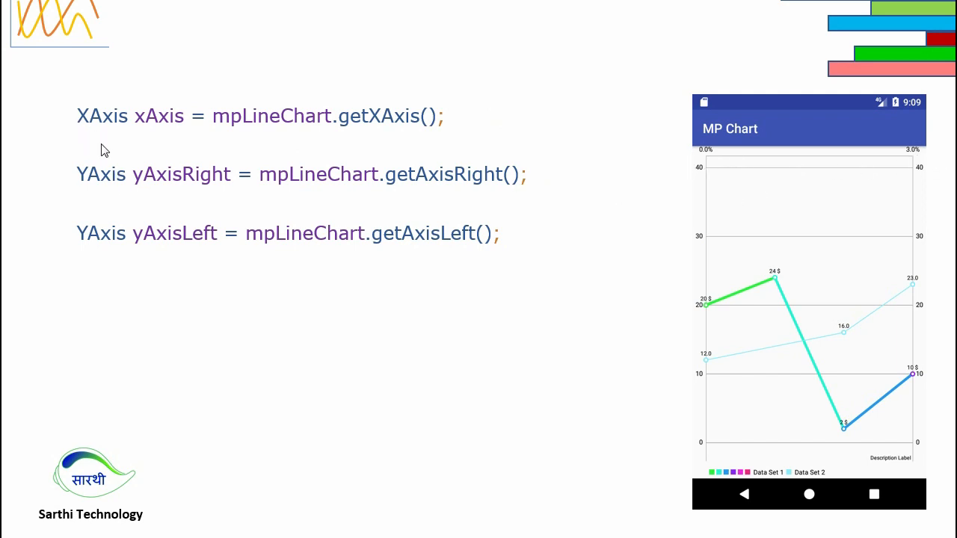
{"action": "mouse_move", "coordinate": [152, 133]}
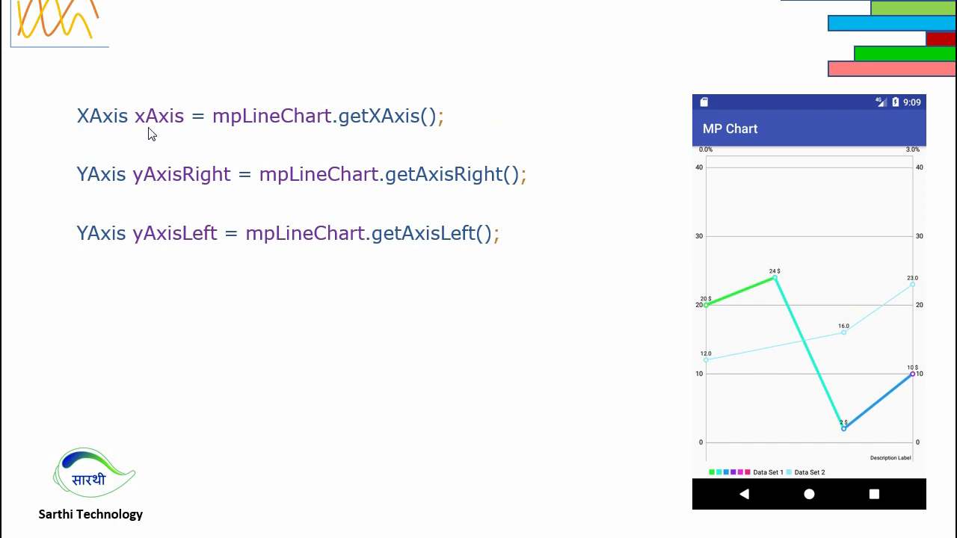
{"action": "mouse_move", "coordinate": [219, 131]}
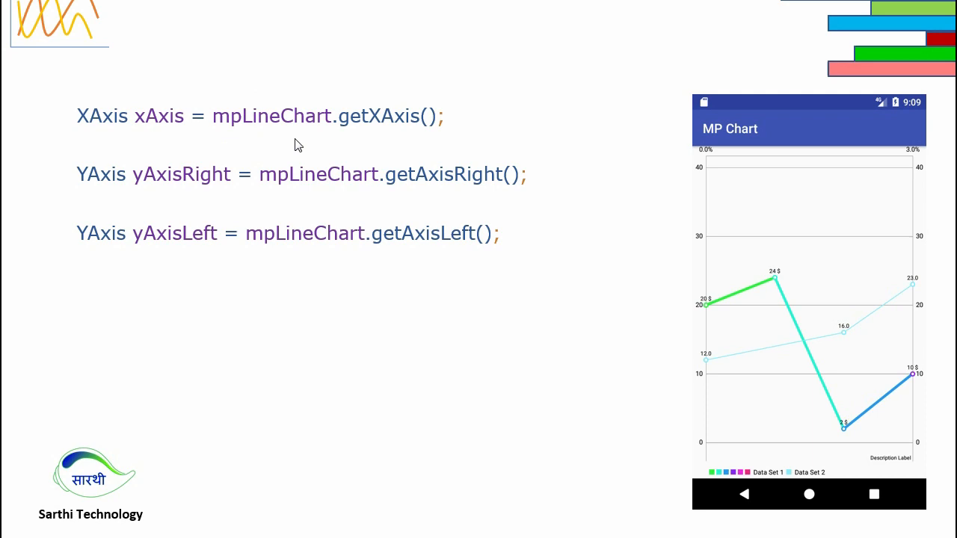
{"action": "mouse_move", "coordinate": [426, 131]}
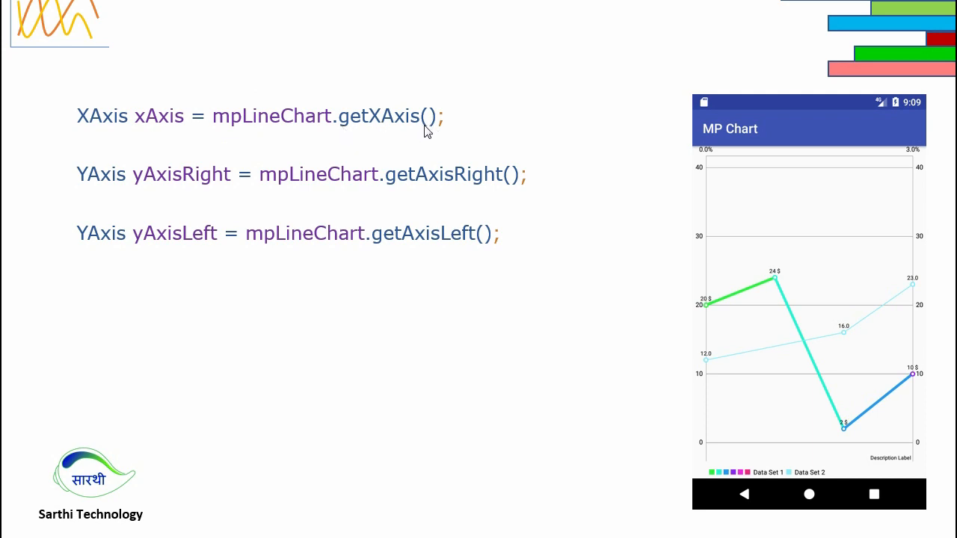
{"action": "mouse_move", "coordinate": [707, 370]}
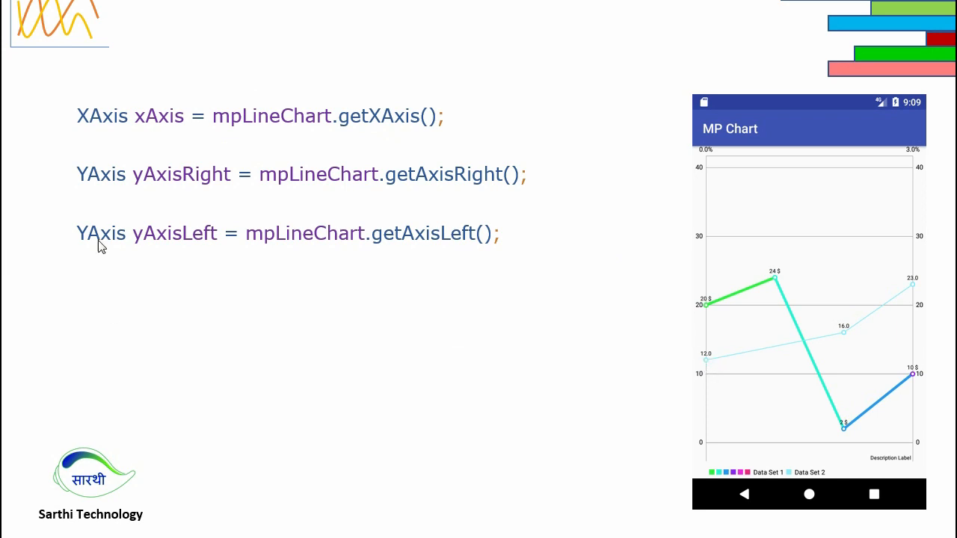
{"action": "mouse_move", "coordinate": [138, 247]}
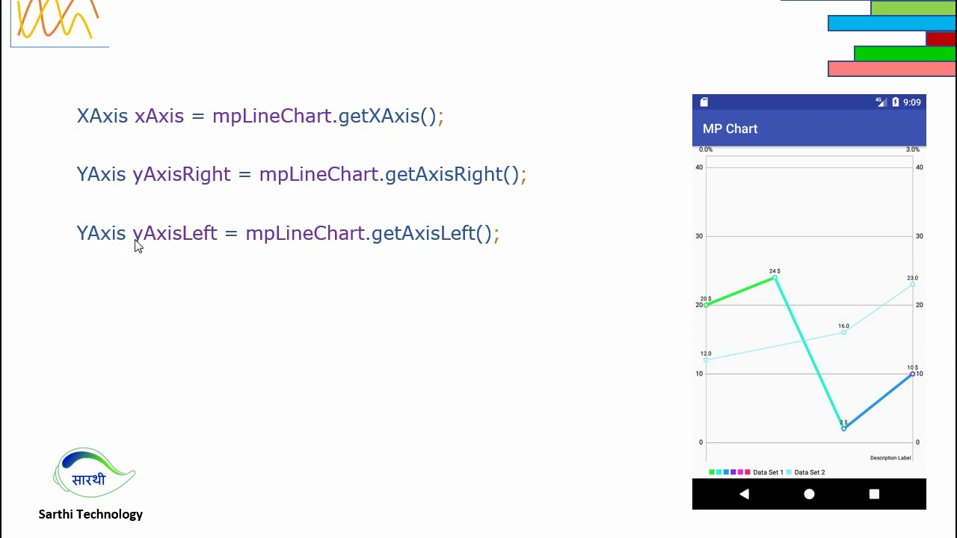
{"action": "mouse_move", "coordinate": [325, 254]}
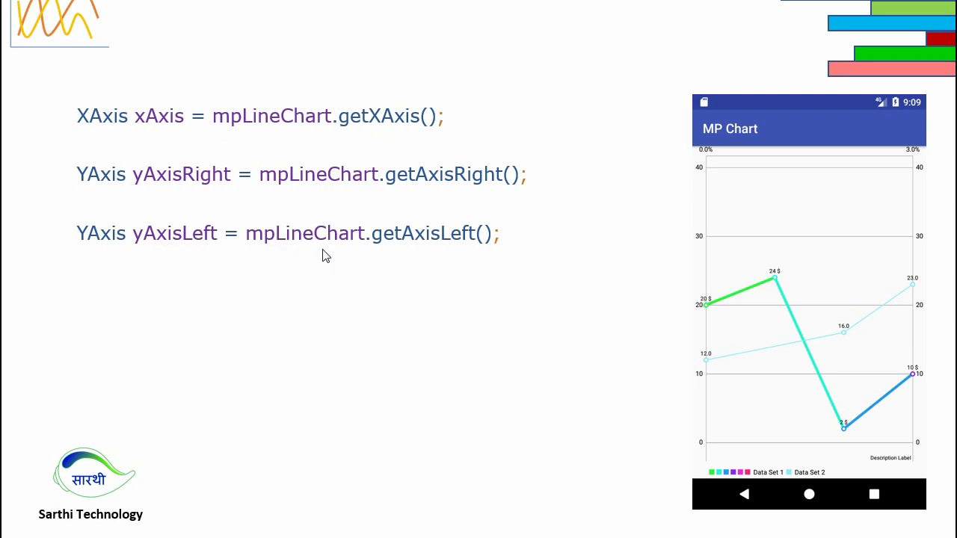
{"action": "mouse_move", "coordinate": [444, 246]}
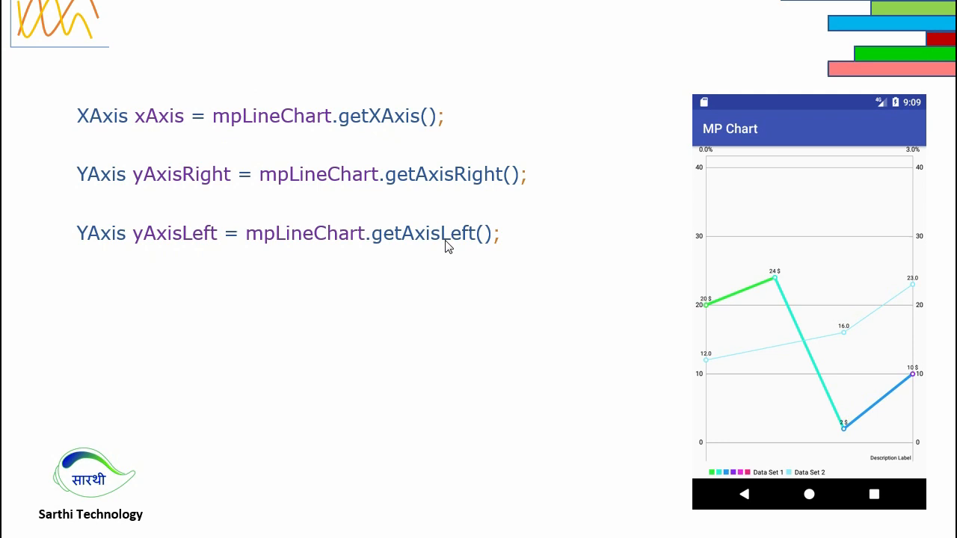
{"action": "mouse_move", "coordinate": [723, 287]}
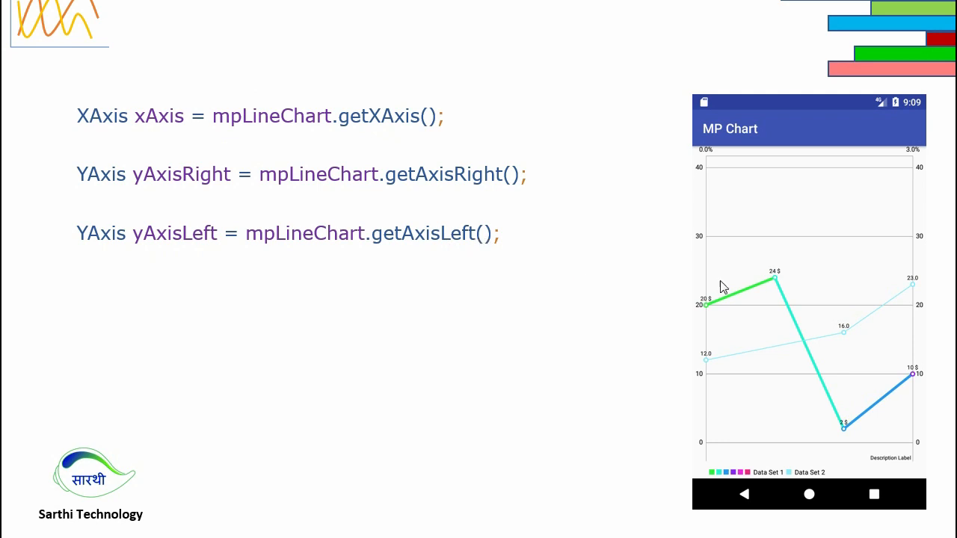
{"action": "mouse_move", "coordinate": [930, 364]}
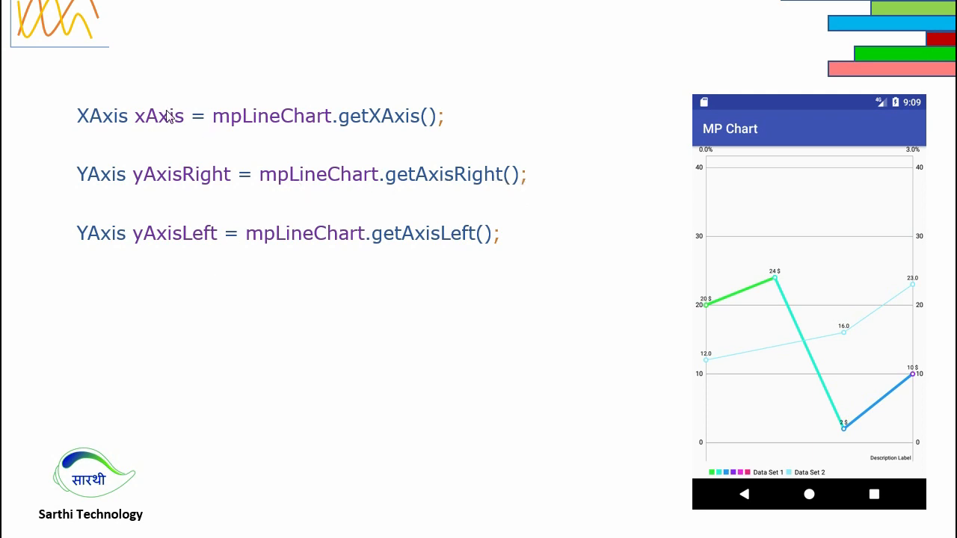
{"action": "mouse_move", "coordinate": [197, 254]}
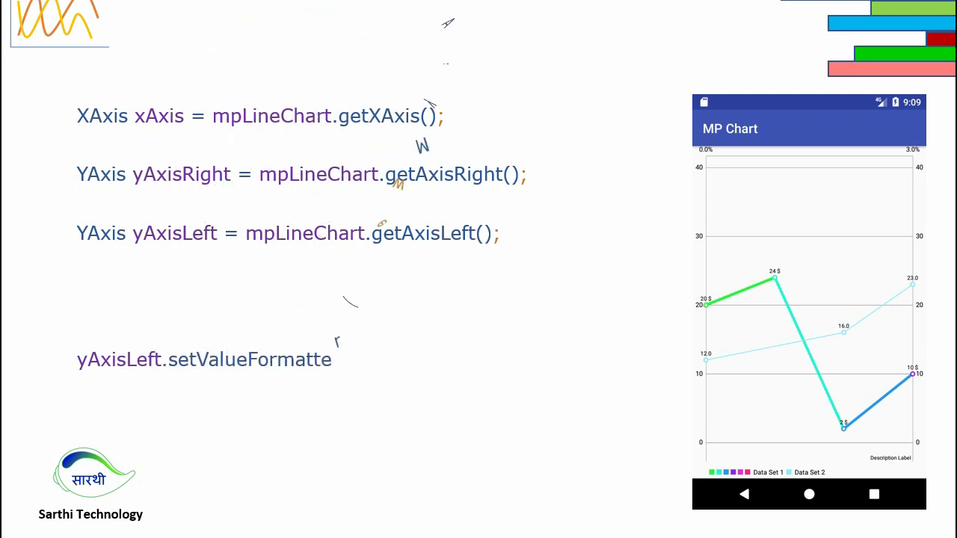
Reveal the yAxisLeft.setValueFormatter(new MyXAxisValueFormatter()) line, then switch to Android Studio
{"action": "type", "text": "r(new MyXAxisValueFormatter());"}
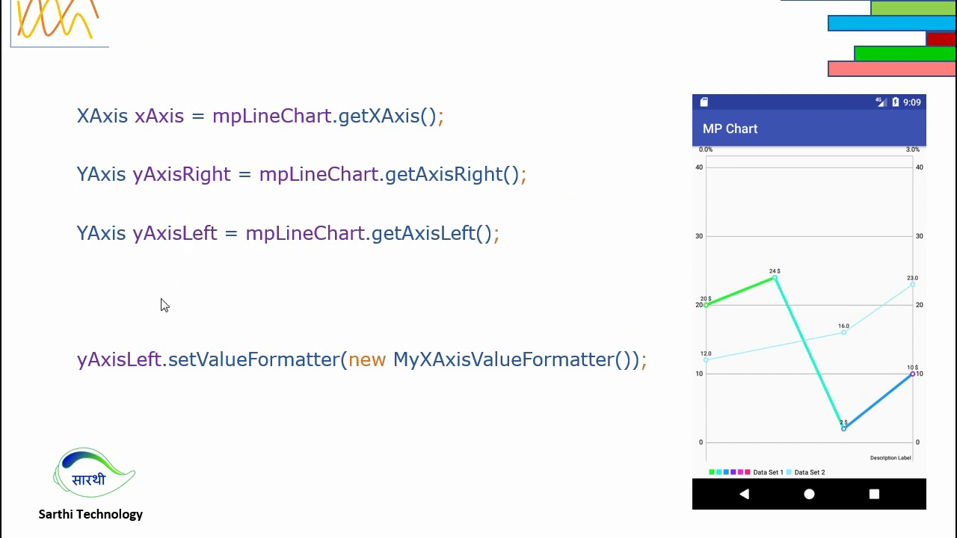
{"action": "mouse_move", "coordinate": [148, 389]}
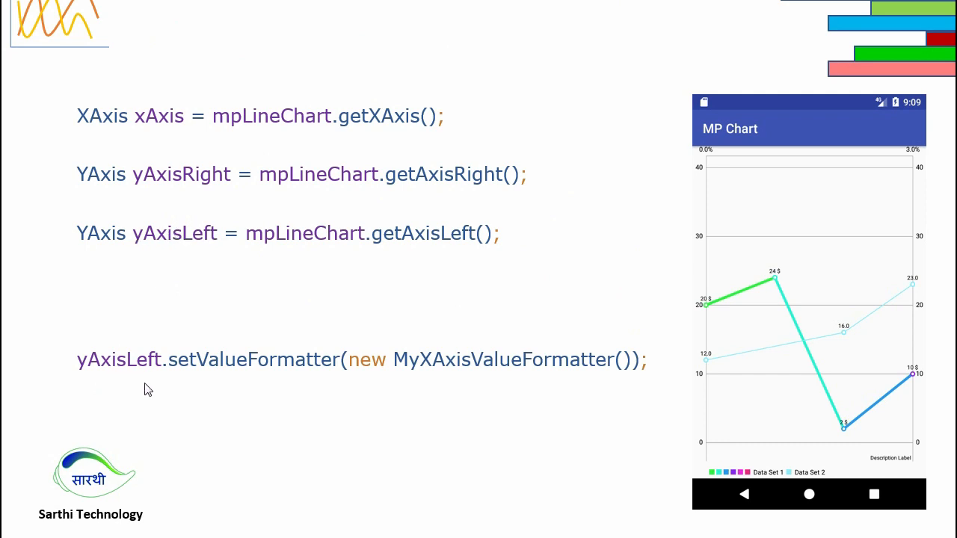
{"action": "mouse_move", "coordinate": [298, 374]}
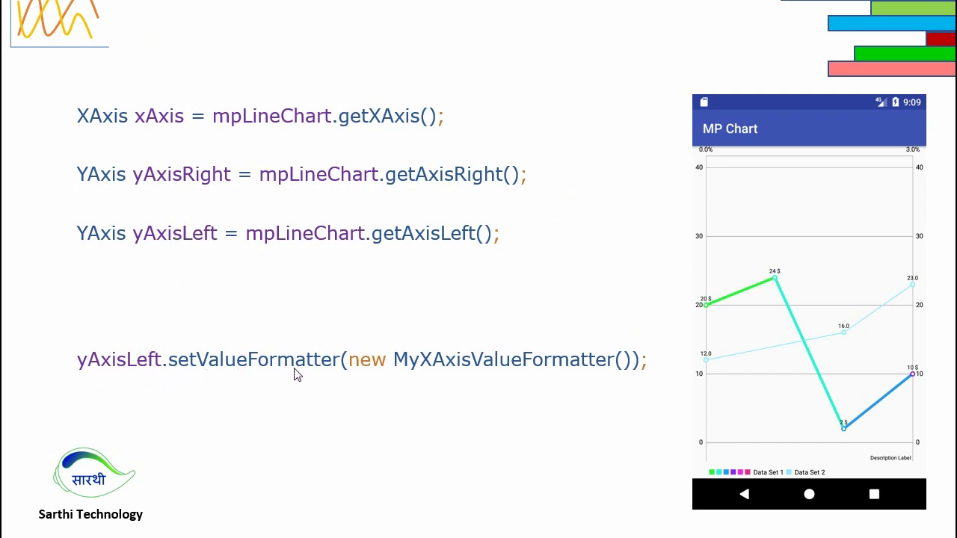
{"action": "mouse_move", "coordinate": [365, 382]}
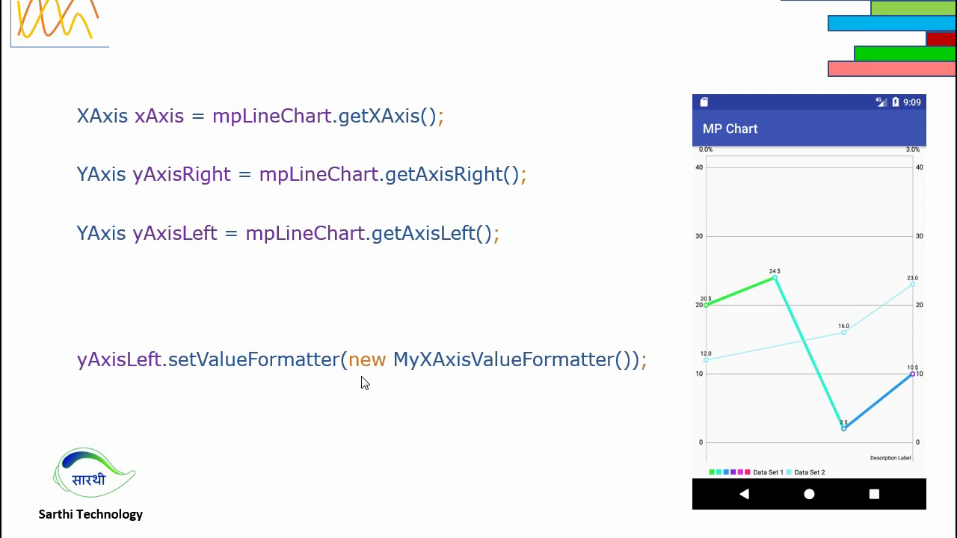
{"action": "mouse_move", "coordinate": [525, 355]}
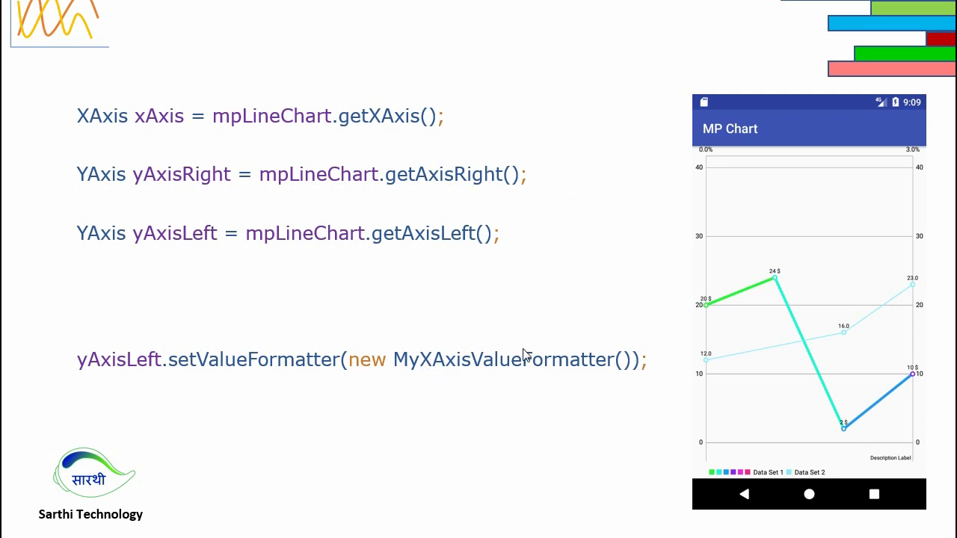
{"action": "mouse_move", "coordinate": [519, 370]}
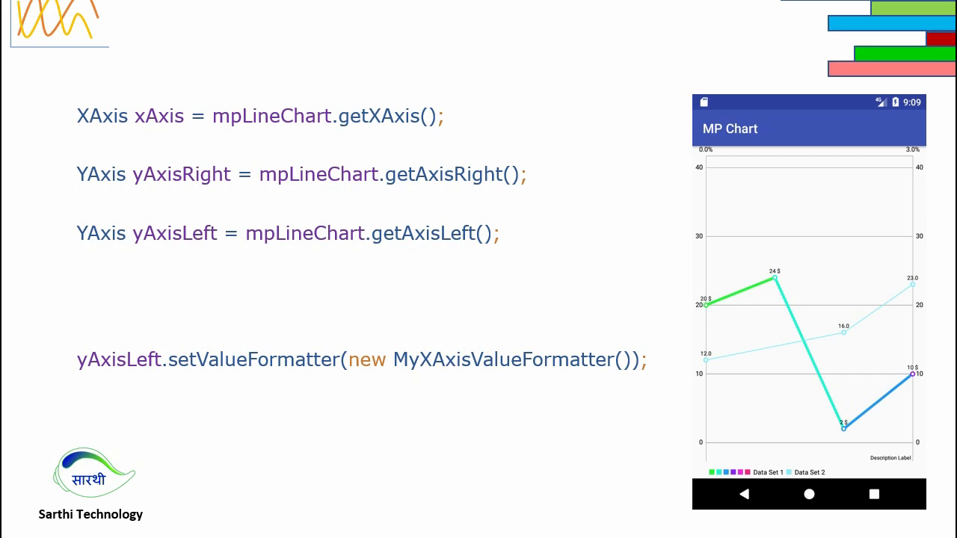
{"action": "key", "text": "alt+tab"}
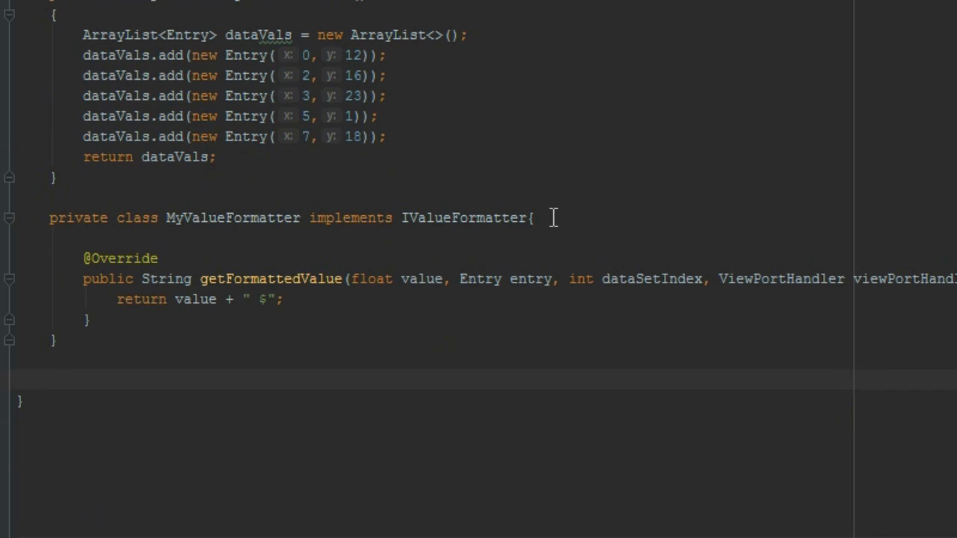
Below MyValueFormatter, type 'private class MyAxisValueFormatter implements IAxisValueFormatter' with empty braces
{"action": "type", "text": "private"}
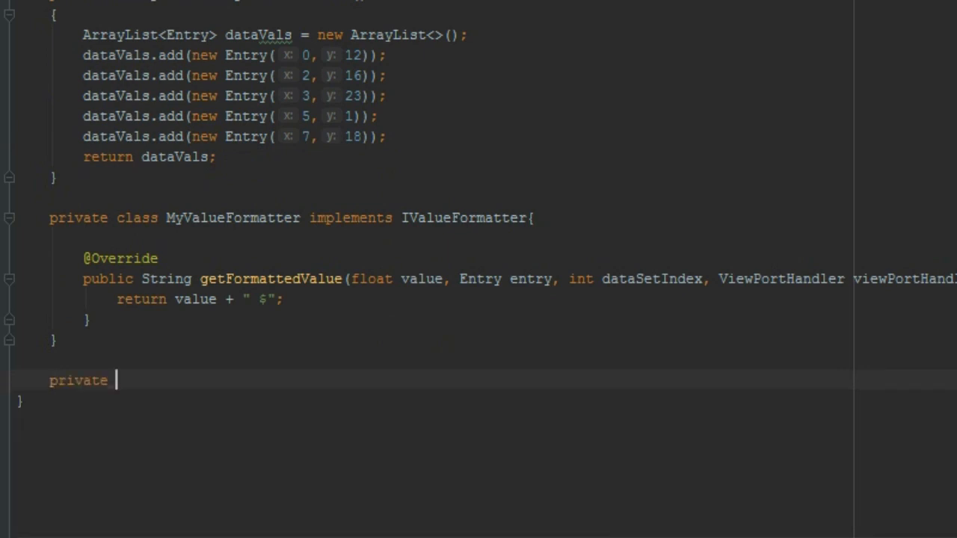
{"action": "type", "text": "class"}
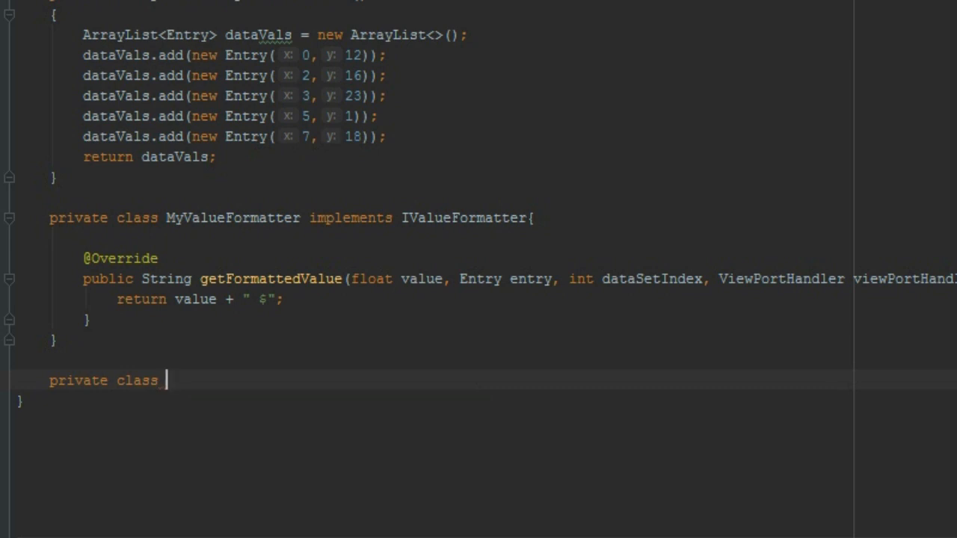
{"action": "type", "text": "My"}
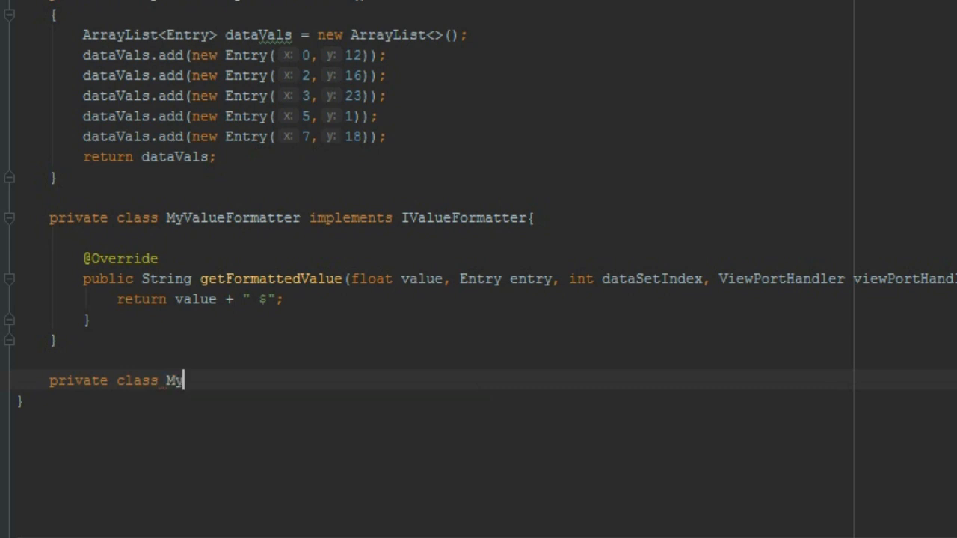
{"action": "type", "text": "Axis"}
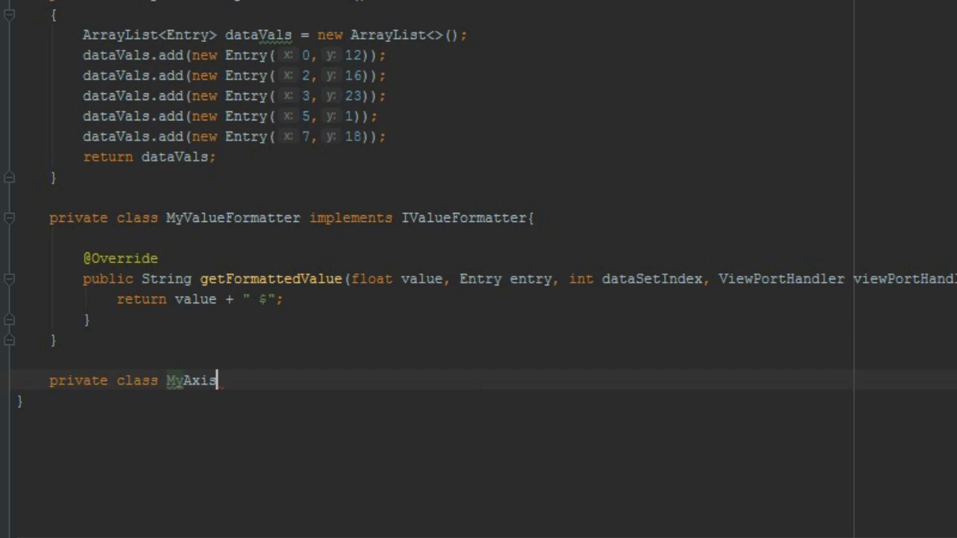
{"action": "type", "text": "Value"}
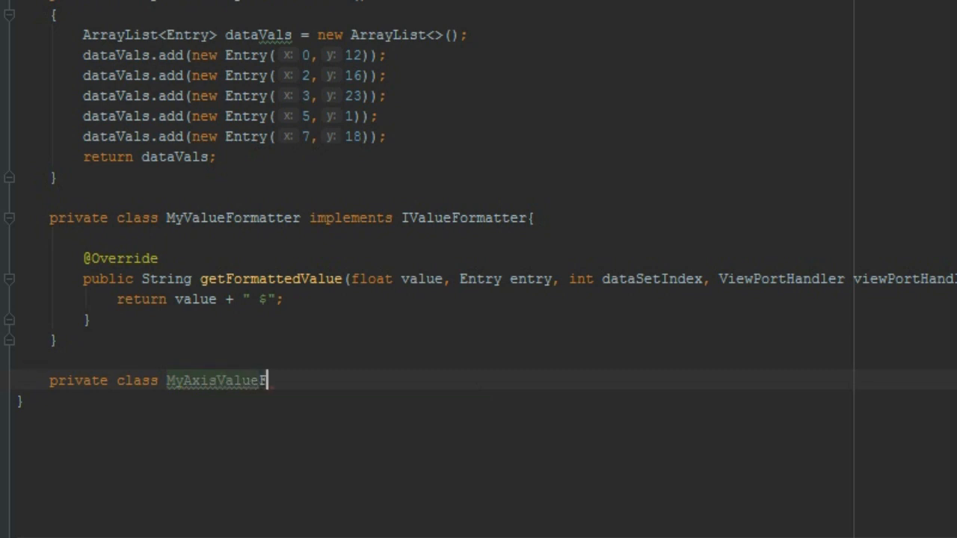
{"action": "type", "text": "Formatter"}
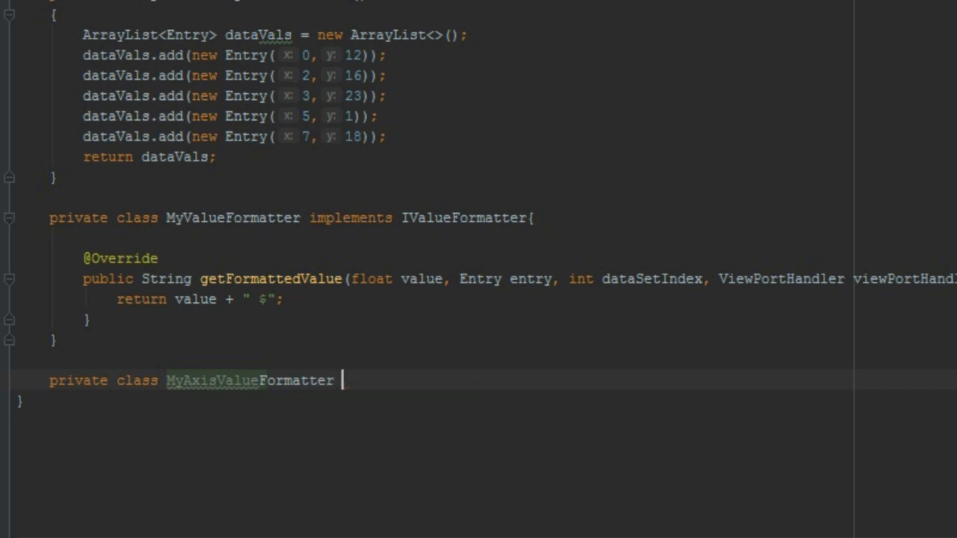
{"action": "type", "text": "implements"}
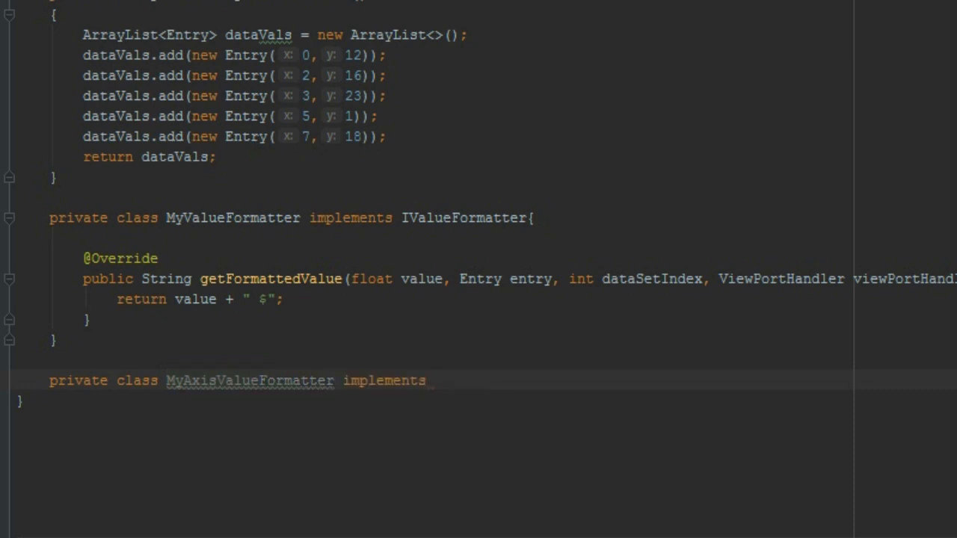
{"action": "type", "text": "I"}
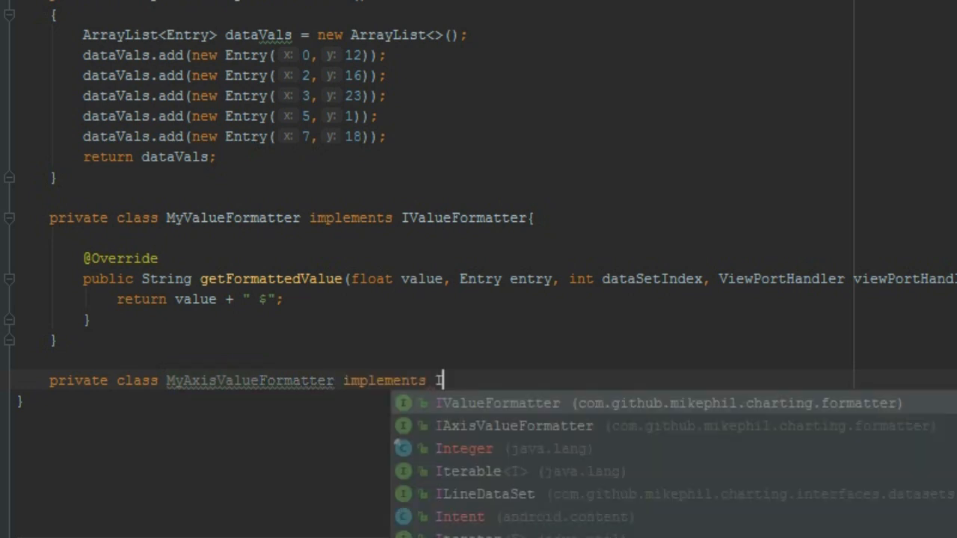
{"action": "type", "text": "AxisValueFormatter{"}
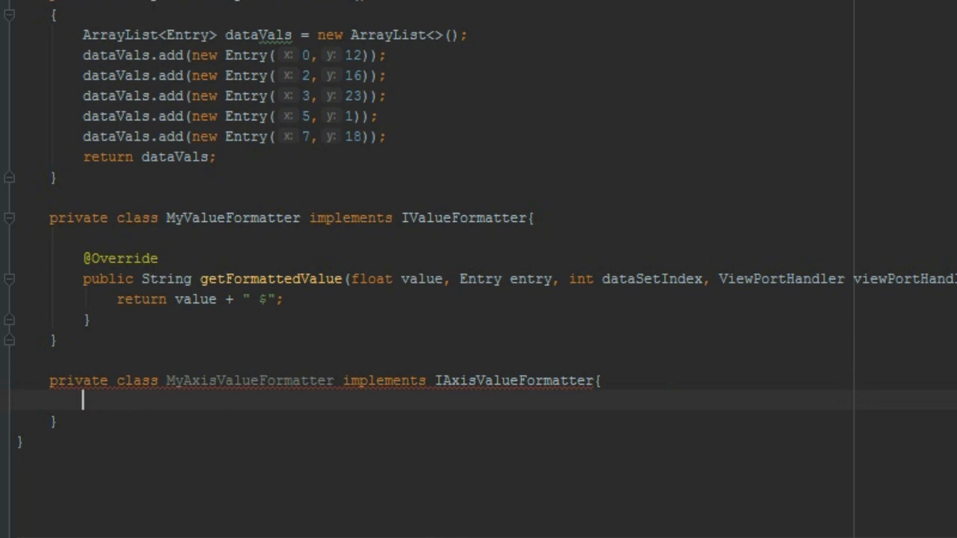
Generate the getFormattedValue override for MyAxisValueFormatter via Implement methods
{"action": "left_click", "coordinate": [83, 380]}
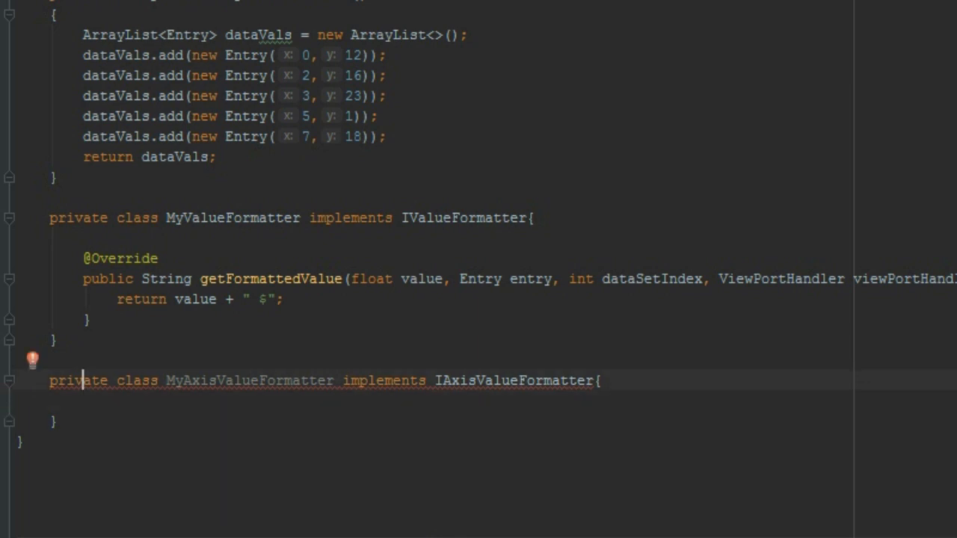
{"action": "left_click", "coordinate": [33, 360]}
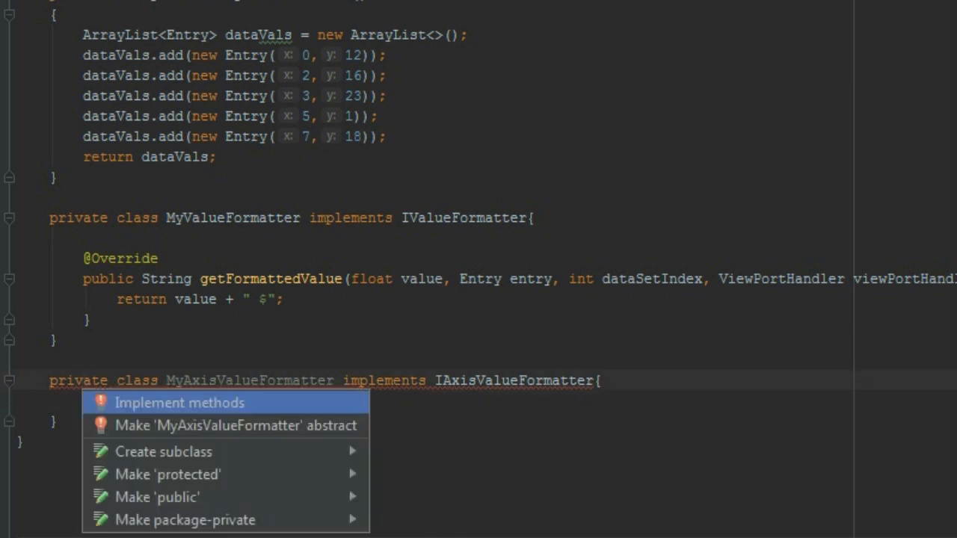
{"action": "left_click", "coordinate": [179, 402]}
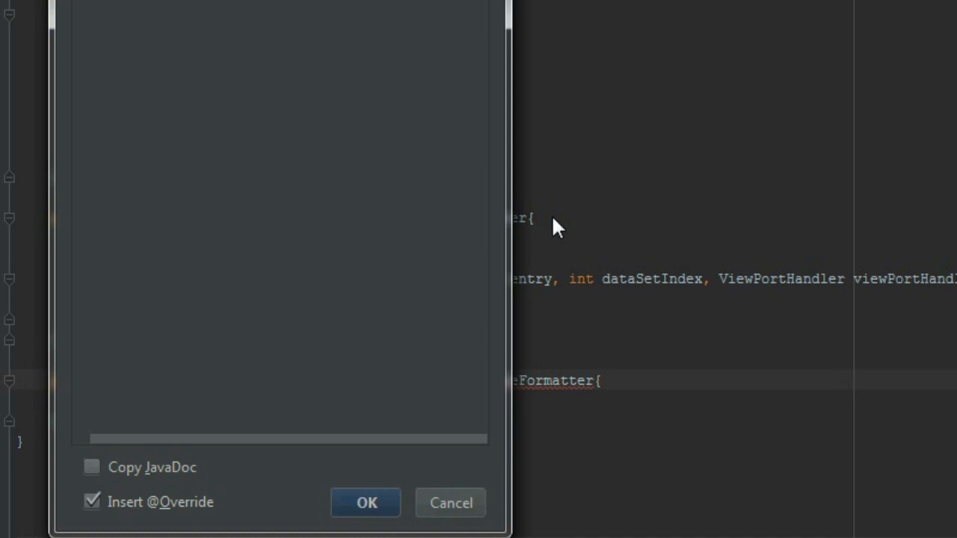
{"action": "left_click", "coordinate": [366, 502]}
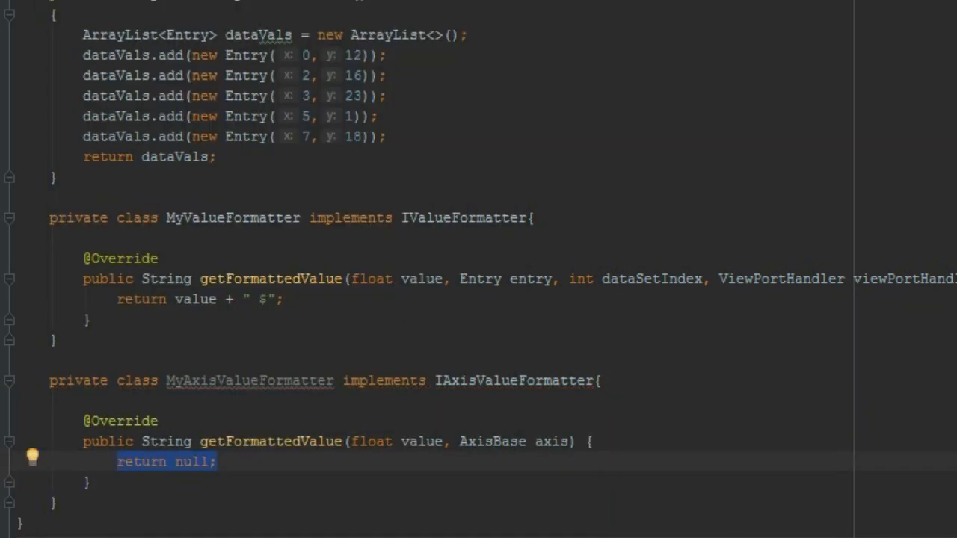
Replace the override's null return with "Day " + value
{"action": "left_click", "coordinate": [116, 461]}
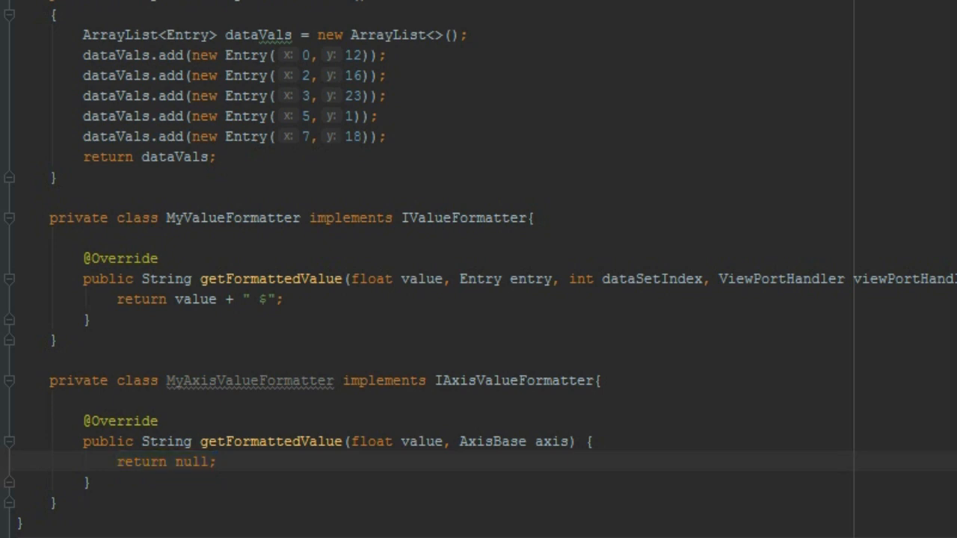
{"action": "double_click", "coordinate": [192, 462]}
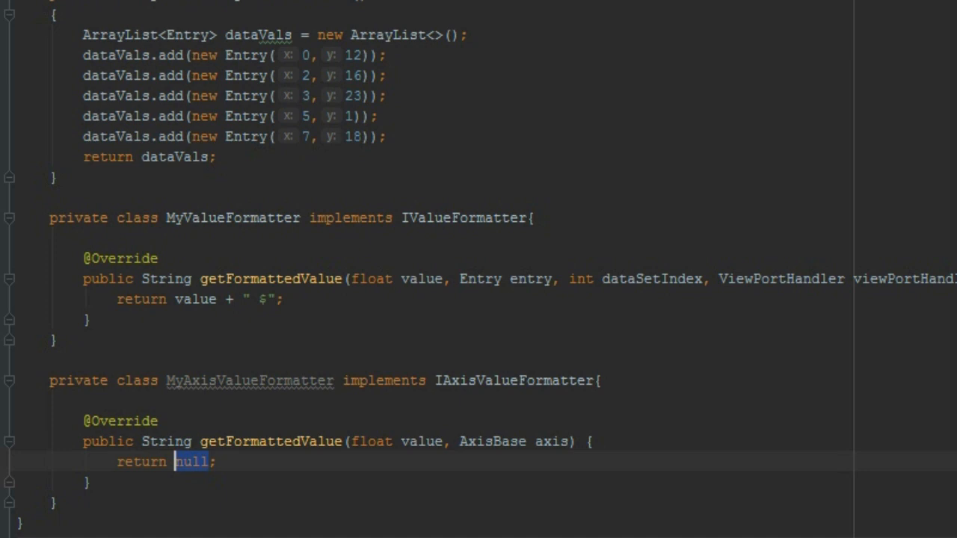
{"action": "type", "text": "\""}
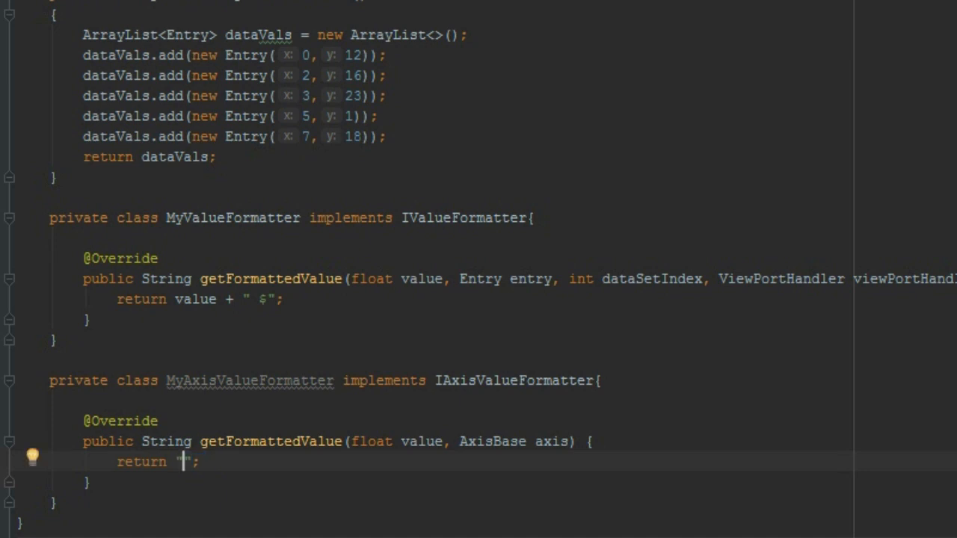
{"action": "type", "text": "Day"}
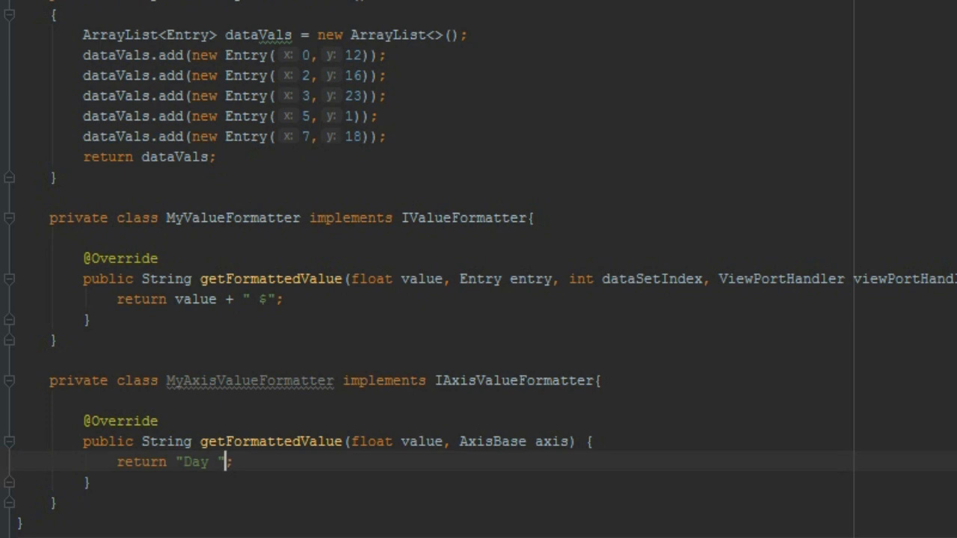
{"action": "type", "text": "+"}
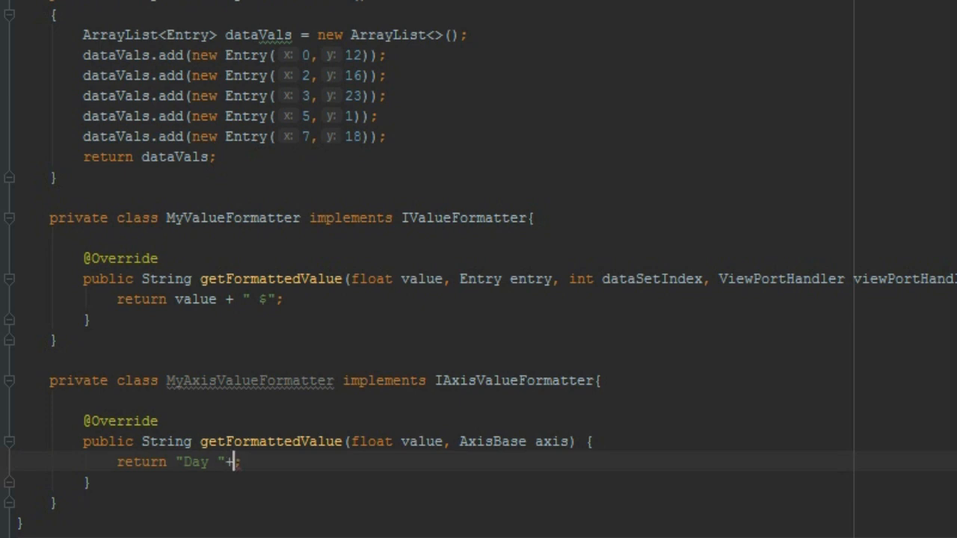
{"action": "type", "text": "value"}
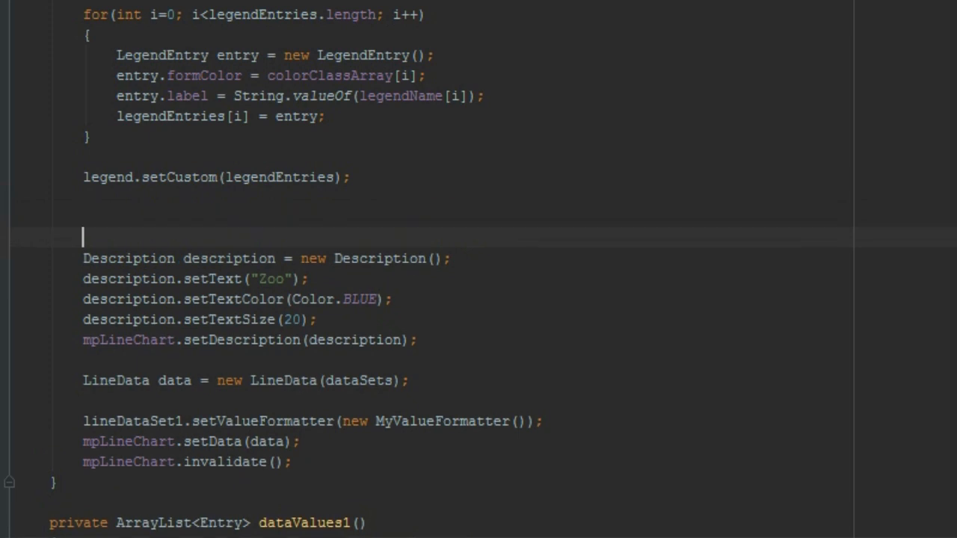
Declare XAxis xAxis = mpLineChart.getXAxis()
{"action": "type", "text": "X"}
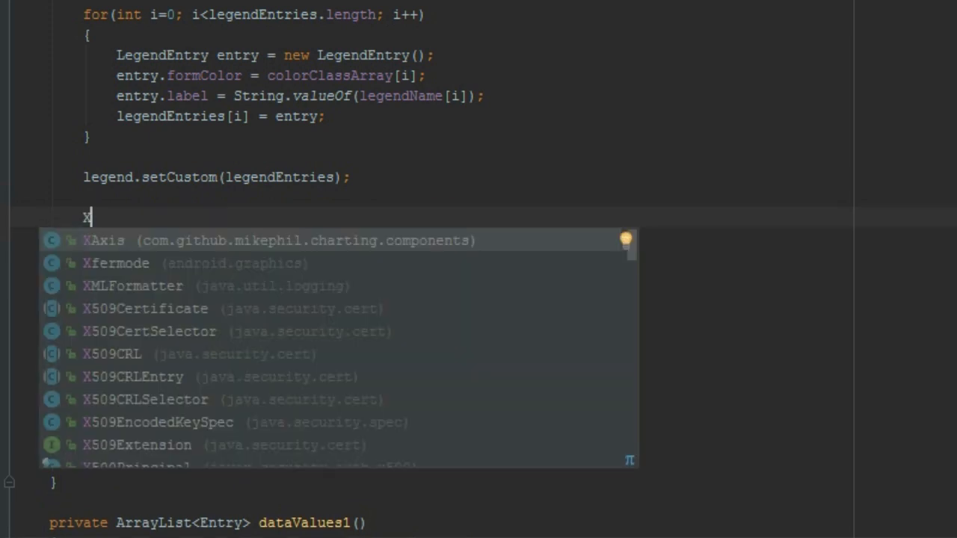
{"action": "type", "text": "Axis xAxis ="}
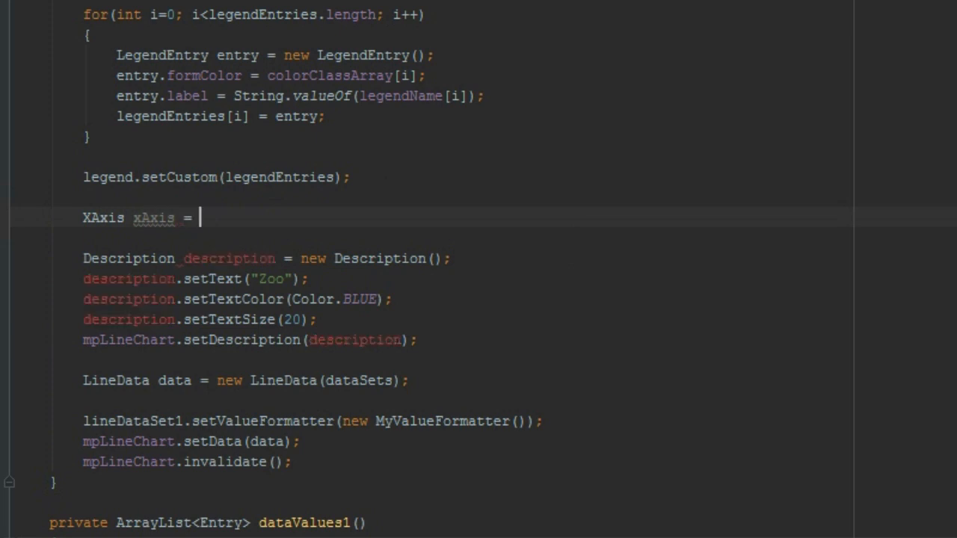
{"action": "type", "text": "mpLineChart"}
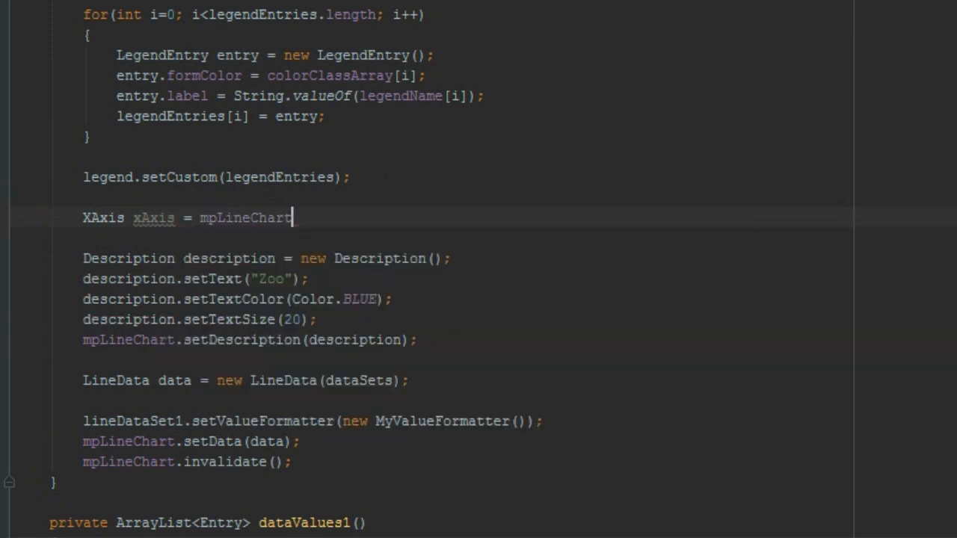
{"action": "type", "text": ".getXAxis();"}
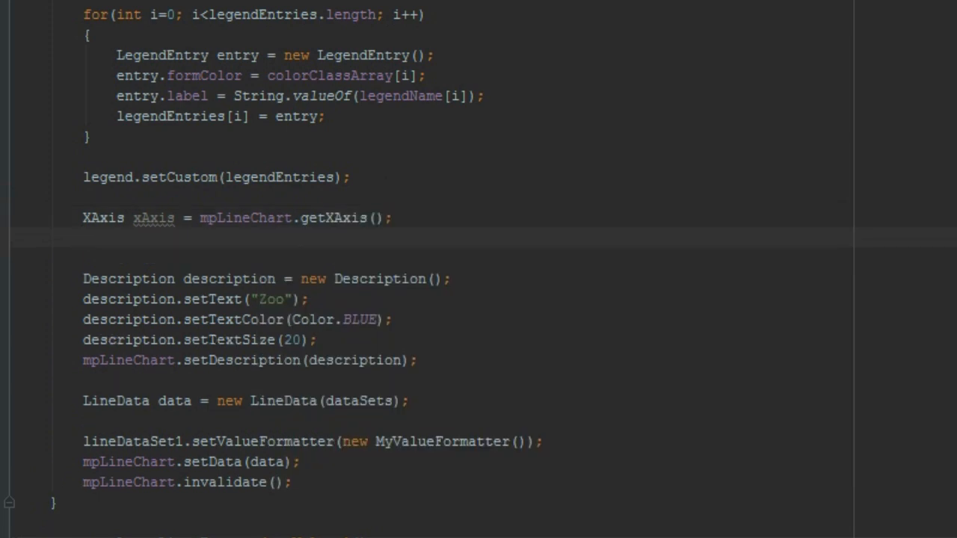
Declare YAxis yAxisLeft = mpLineChart.getAxisLeft()
{"action": "type", "text": "YAxis yAxisLeft"}
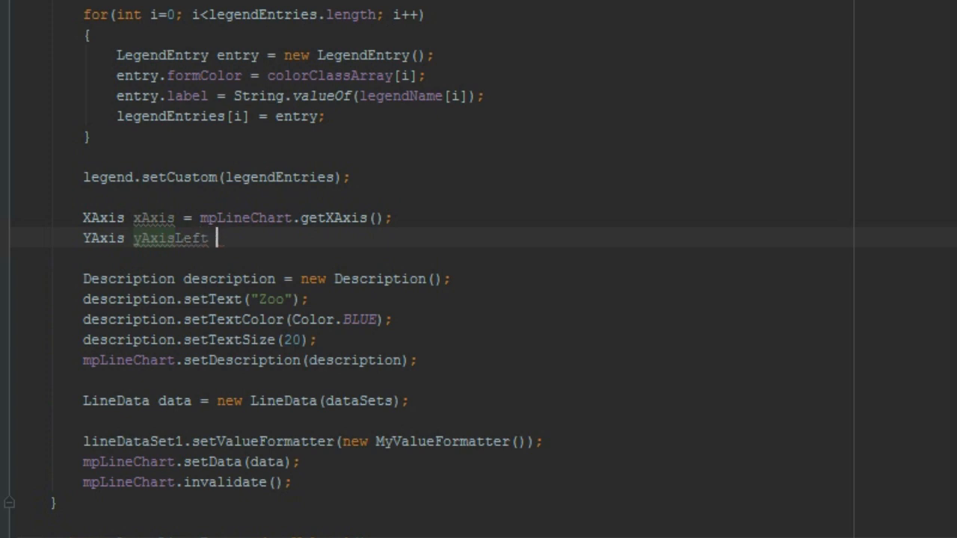
{"action": "type", "text": "= m"}
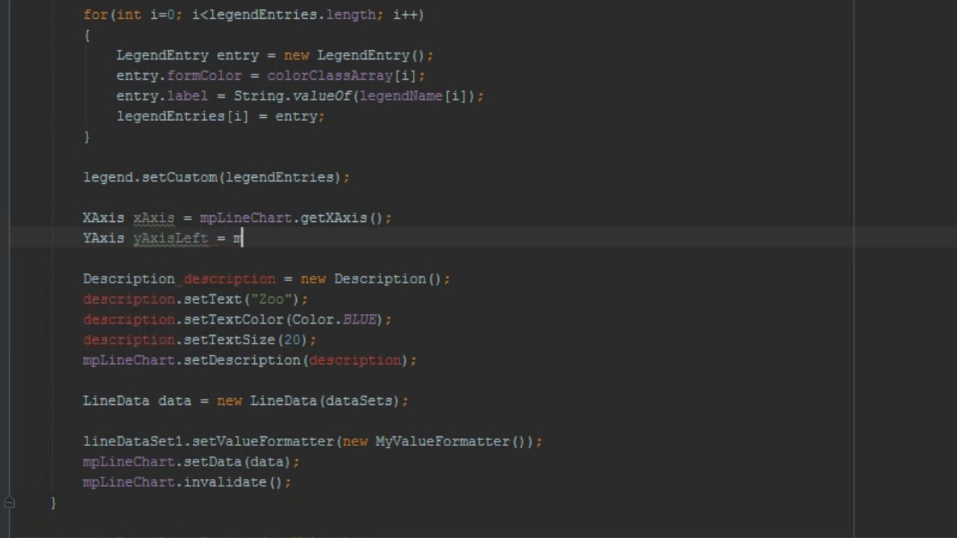
{"action": "type", "text": "pLineChart."}
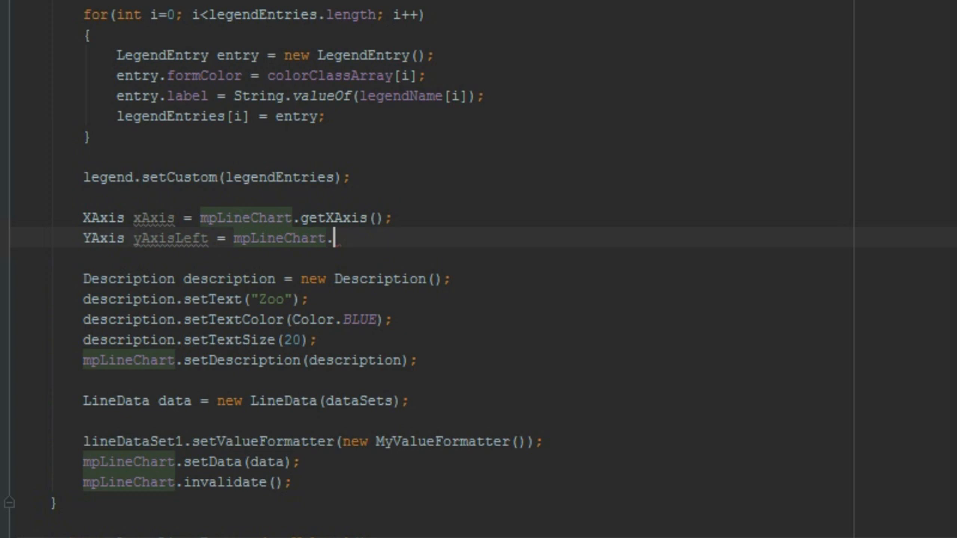
{"action": "type", "text": "get"}
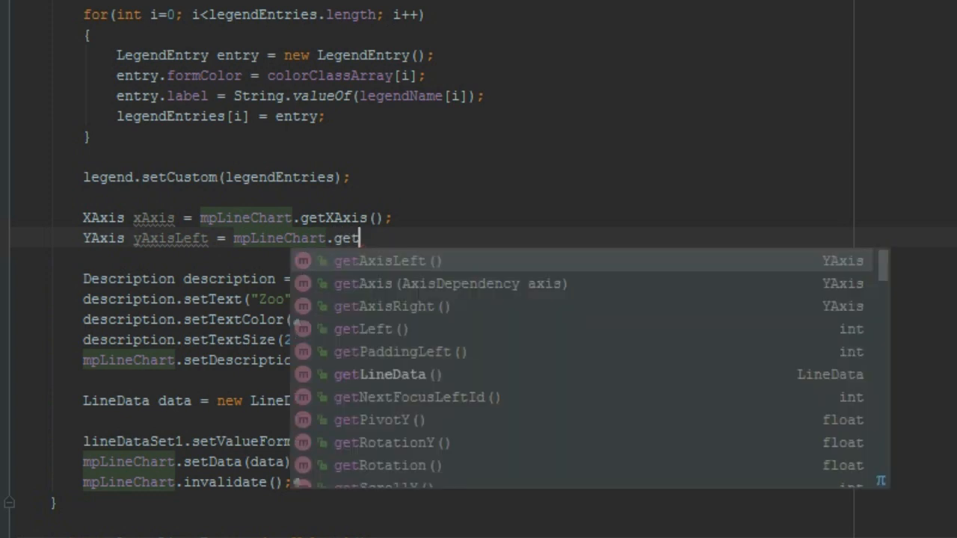
{"action": "type", "text": "A"}
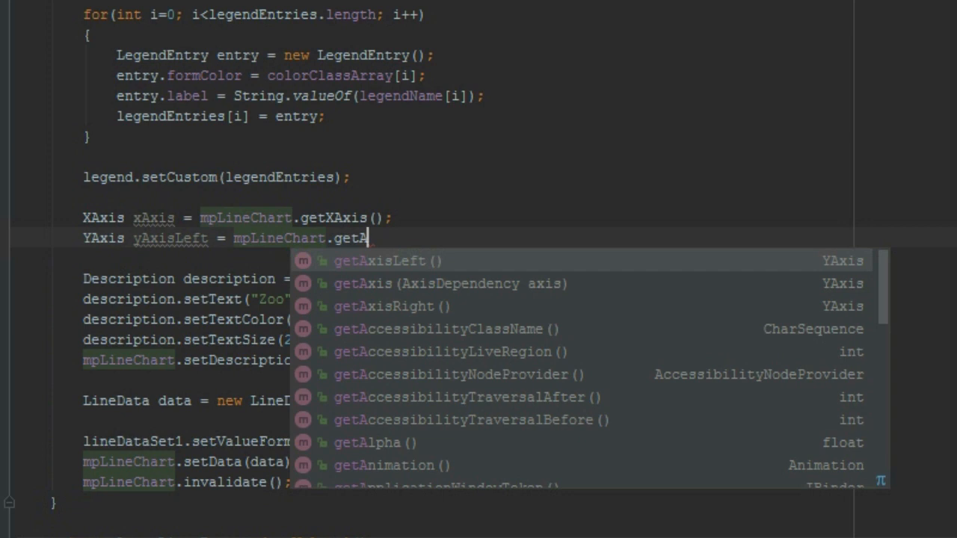
{"action": "left_click", "coordinate": [385, 260]}
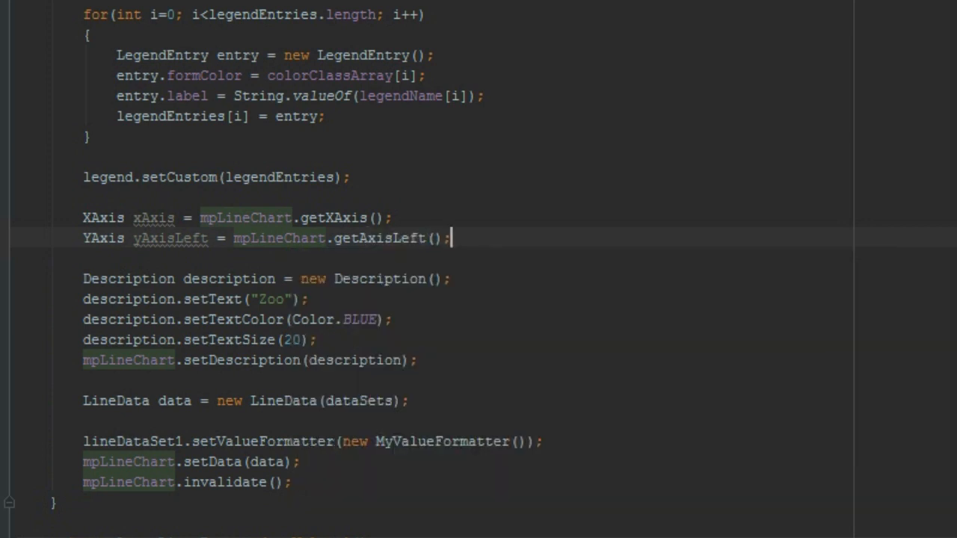
Declare YAxis yAxisRight = mpLineChart.getAxisRight() and open a new line below
{"action": "type", "text": "Y"}
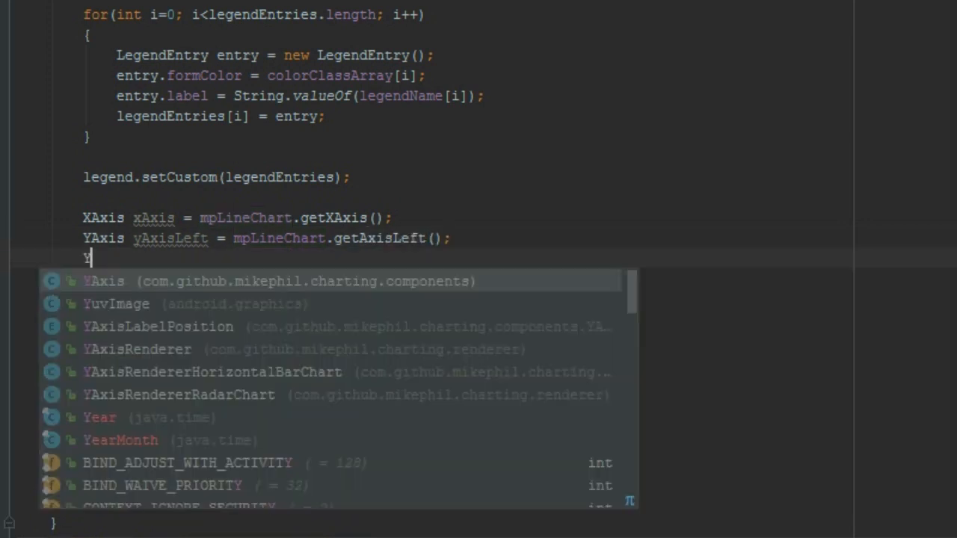
{"action": "type", "text": "Axis y"}
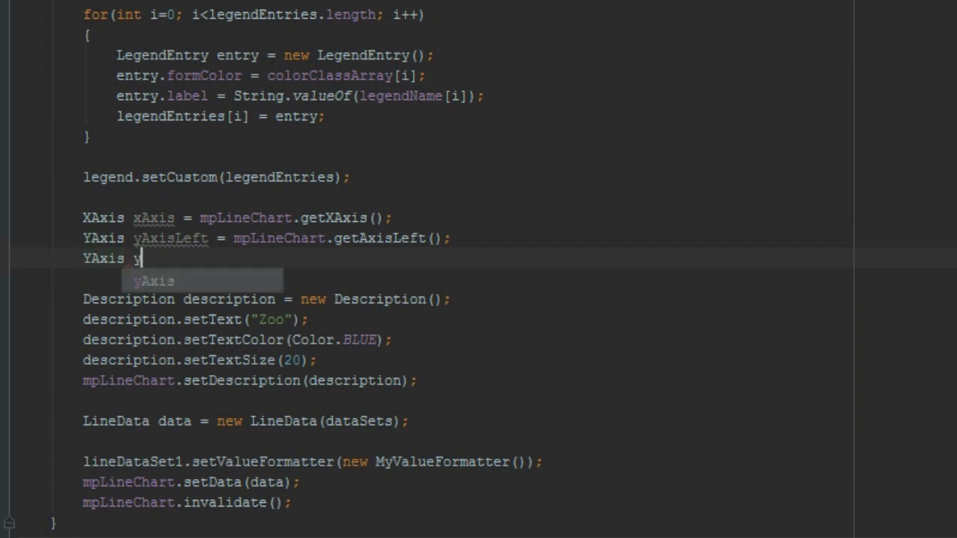
{"action": "type", "text": "AxisR"}
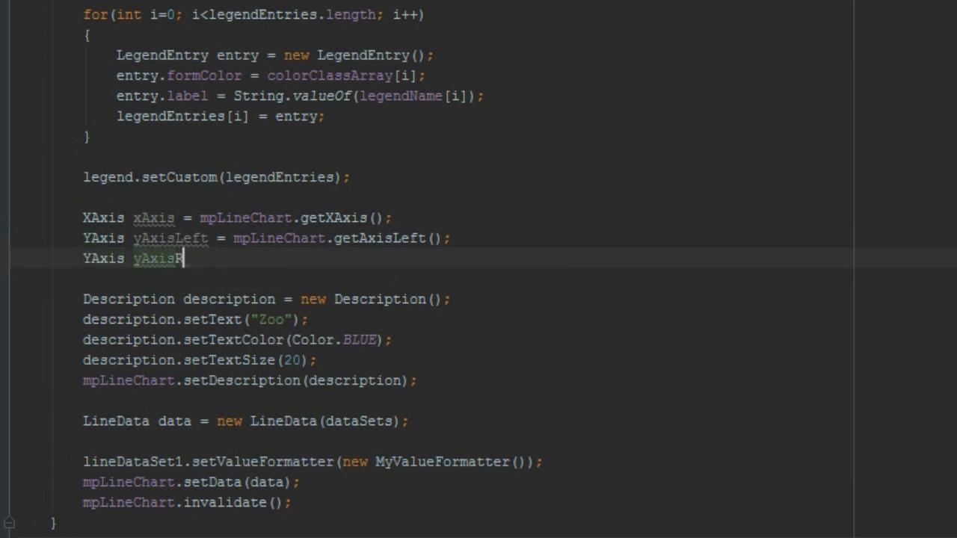
{"action": "type", "text": "ight"}
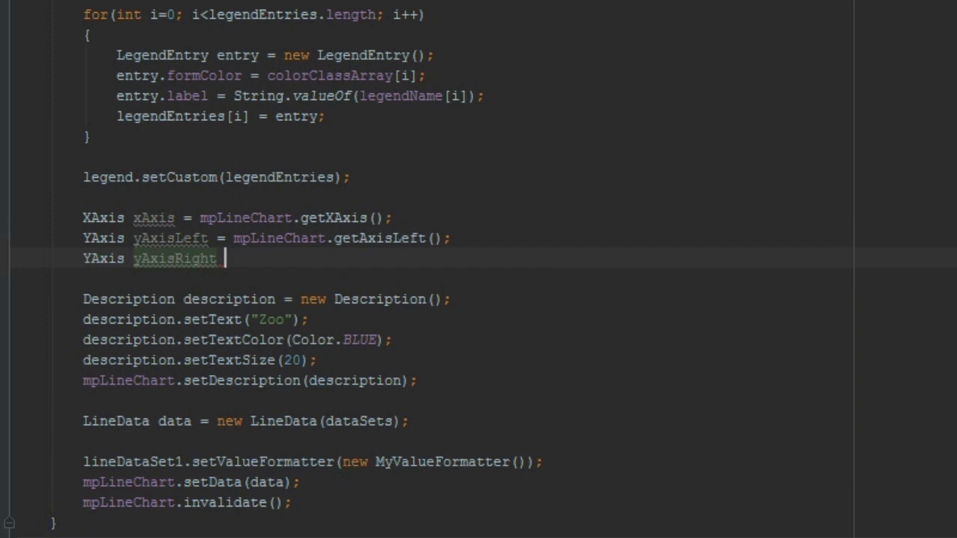
{"action": "type", "text": "= mp"}
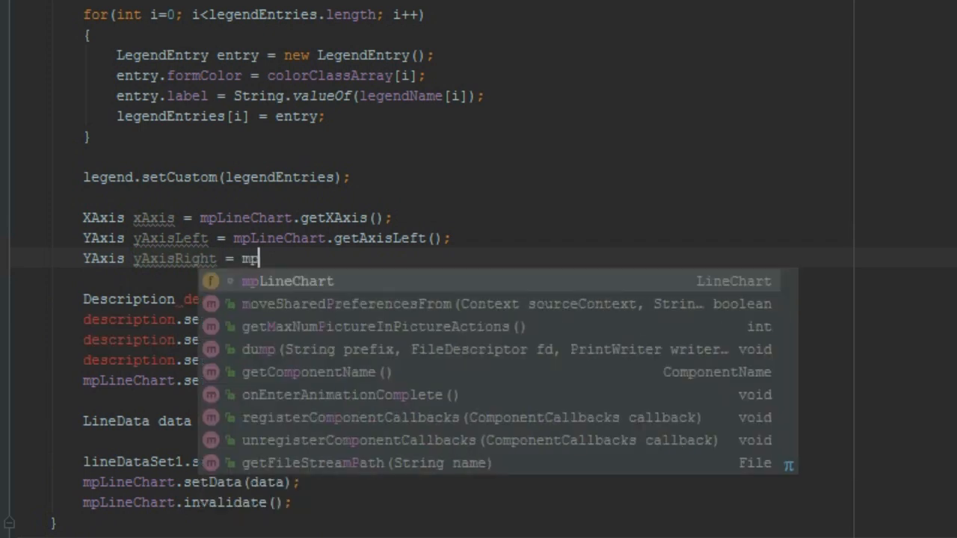
{"action": "type", "text": "."}
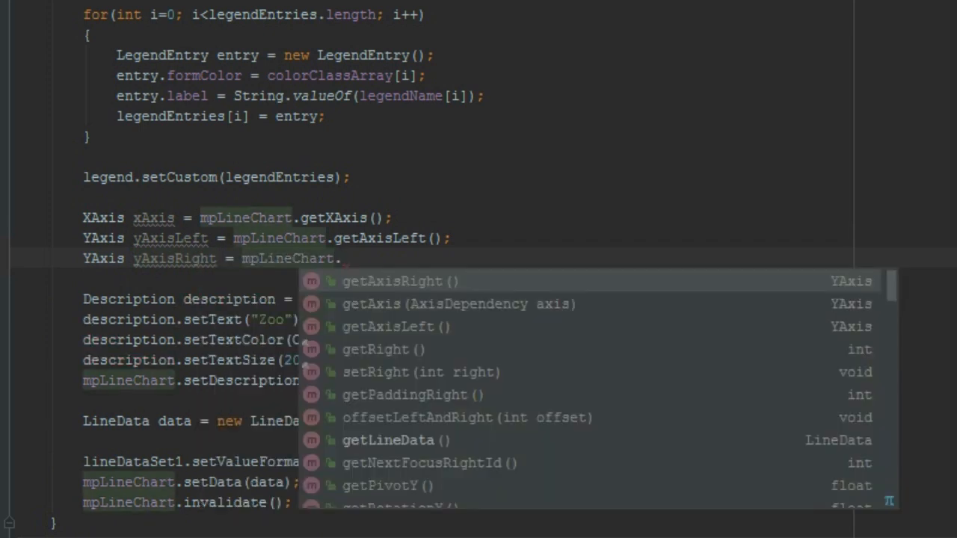
{"action": "type", "text": "getAxisRight("}
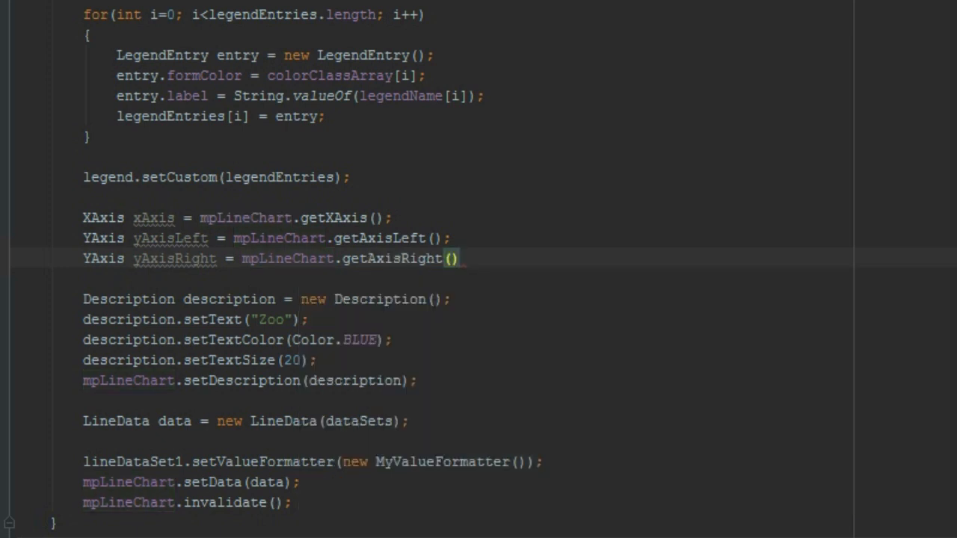
{"action": "type", "text": ";"}
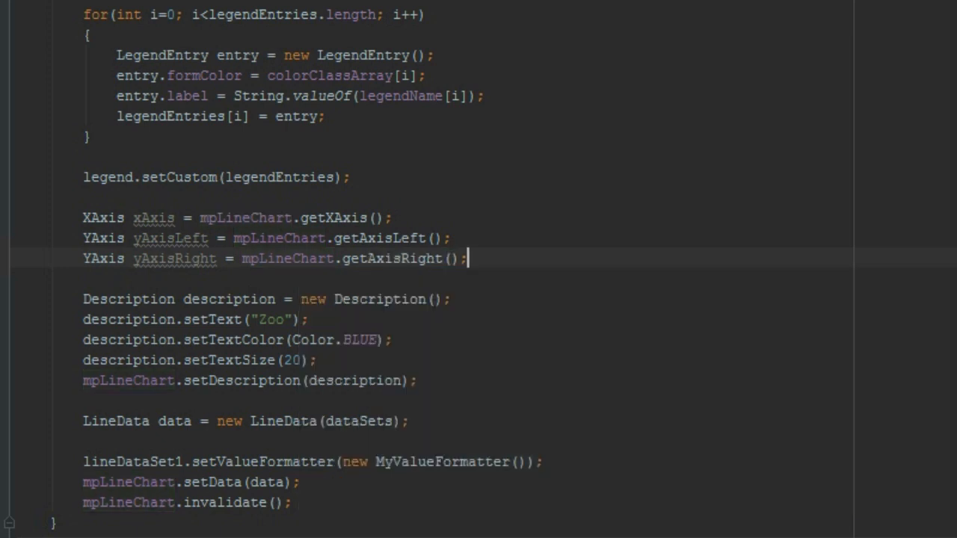
{"action": "key", "text": "enter"}
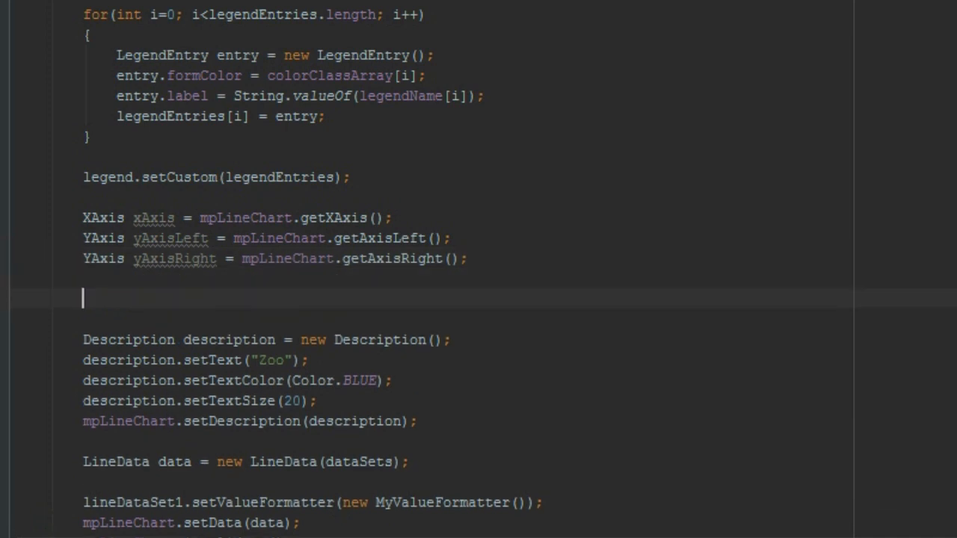
Type xAxis.setValueFormatter(new MyAxisValueFormatter()) using code completion
{"action": "type", "text": "xAxis"}
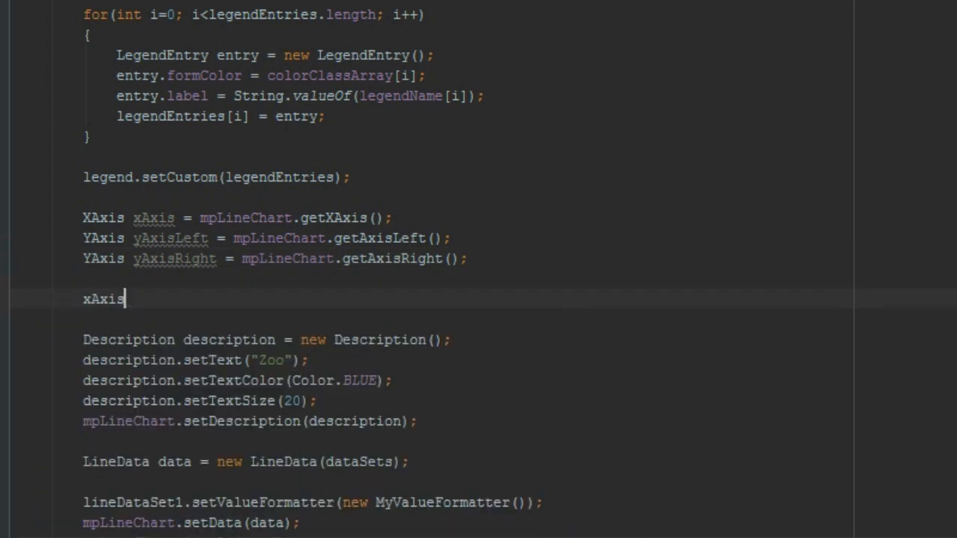
{"action": "type", "text": ".setValueFormatter();"}
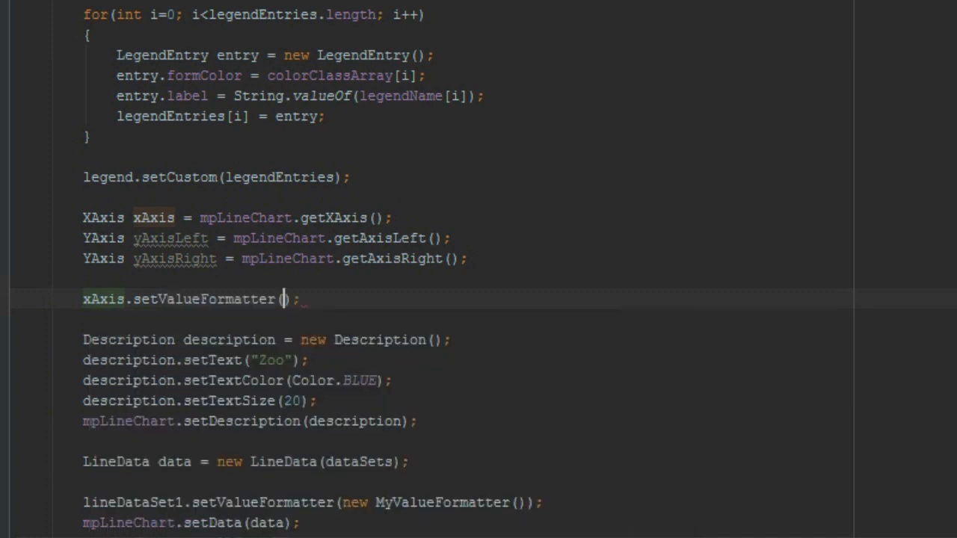
{"action": "type", "text": "new"}
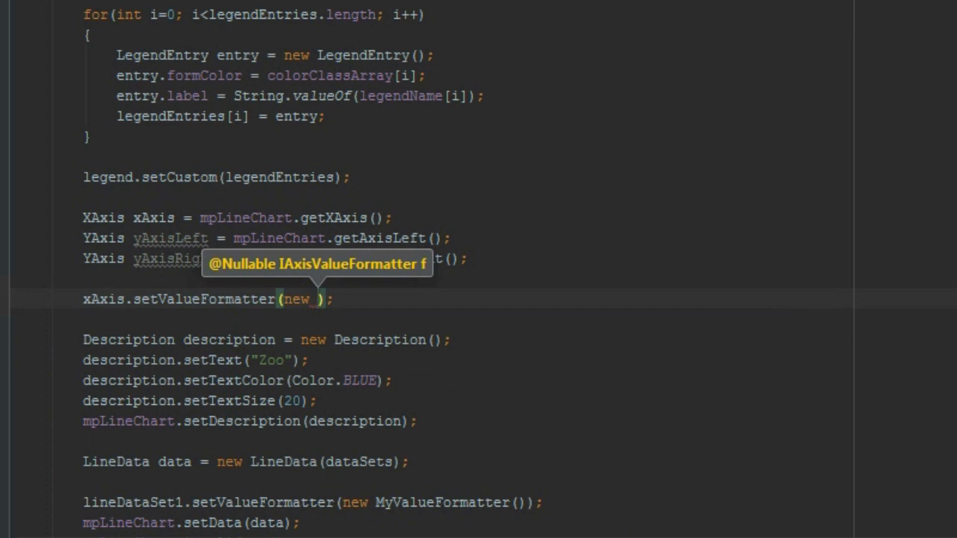
{"action": "type", "text": "M"}
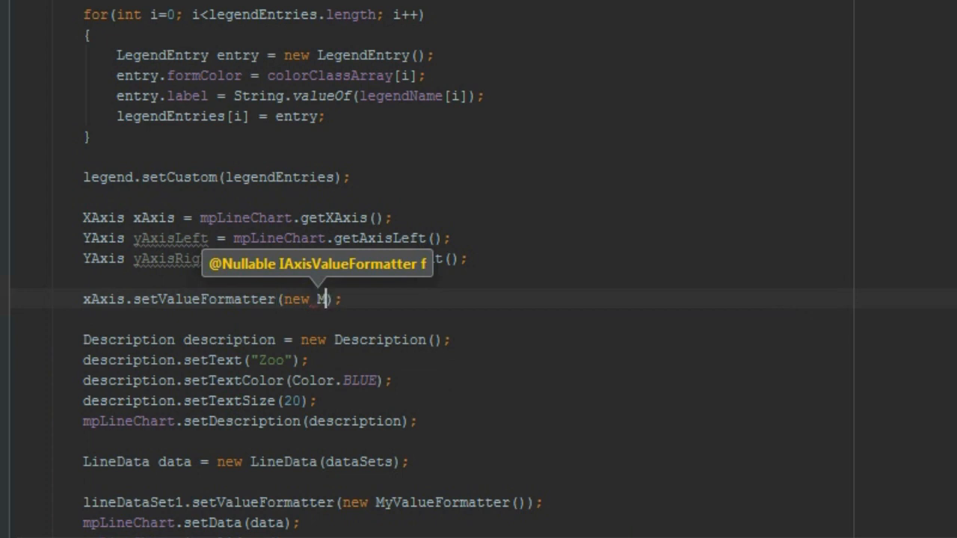
{"action": "type", "text": "yAxisValueFormatter("}
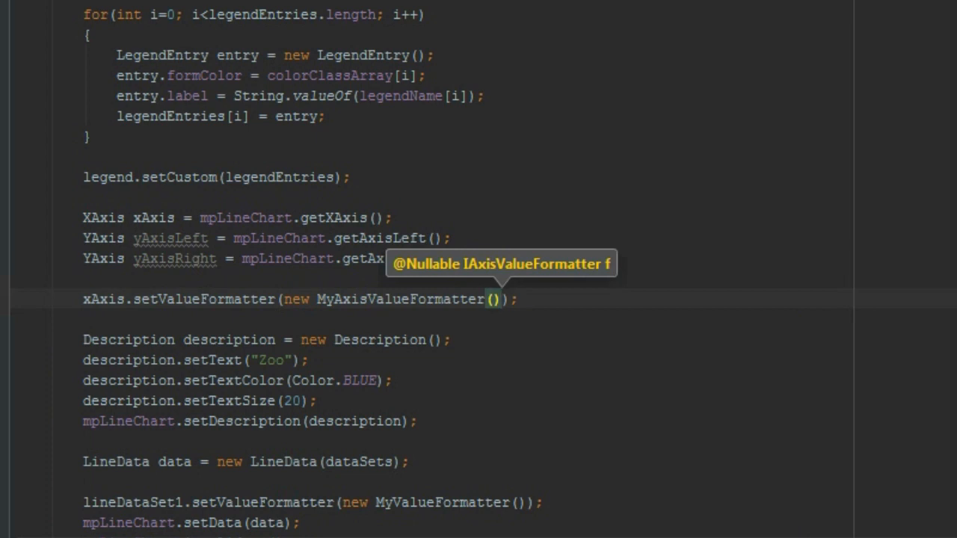
{"action": "mouse_move", "coordinate": [379, 185]}
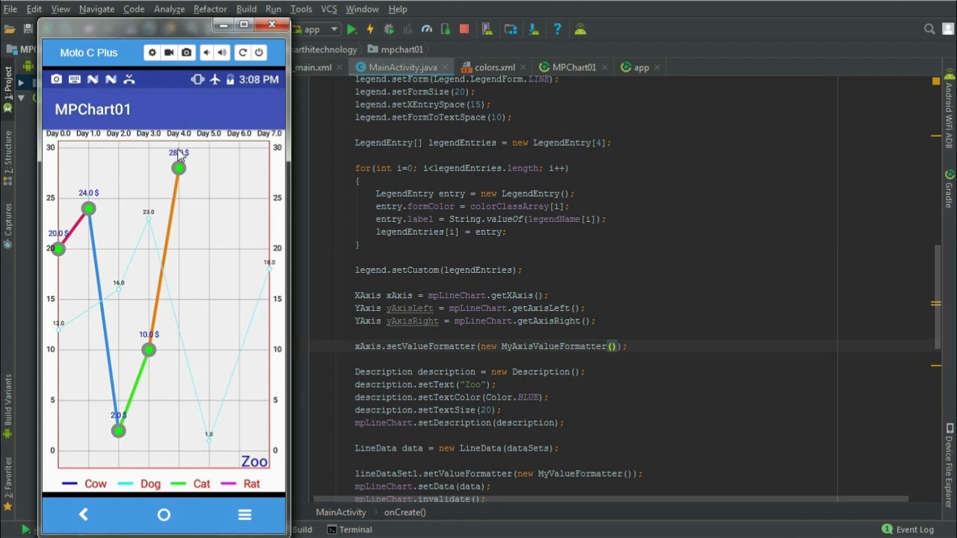
{"action": "mouse_move", "coordinate": [164, 138]}
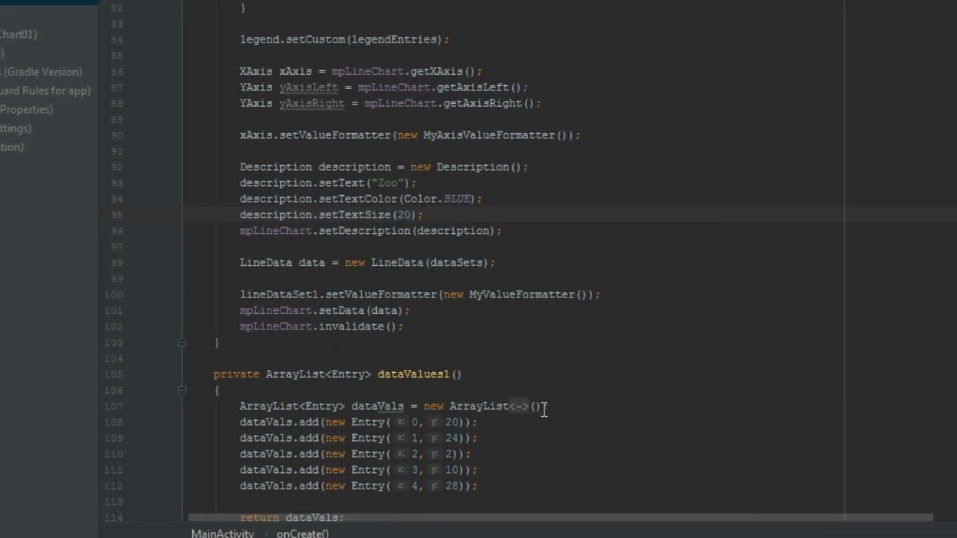
Add axis.setLabelCount(3, true) inside getFormattedValue before the return
{"action": "scroll", "scroll_direction": "down", "scroll_amount": 3}
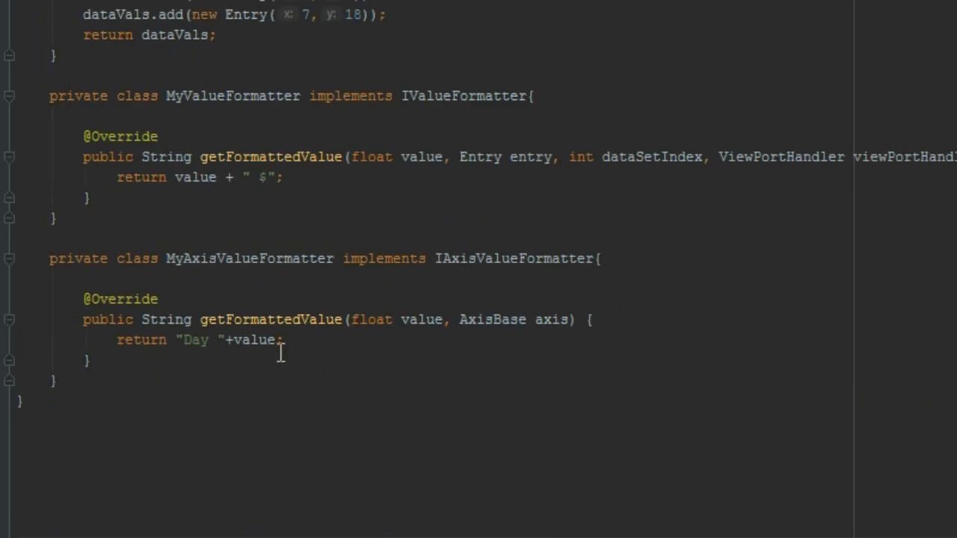
{"action": "left_click", "coordinate": [592, 320]}
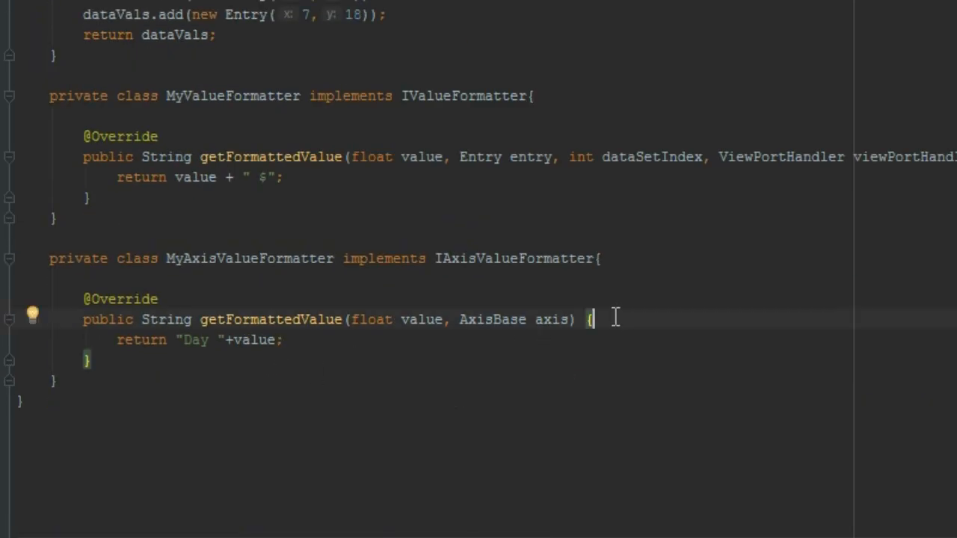
{"action": "key", "text": "enter"}
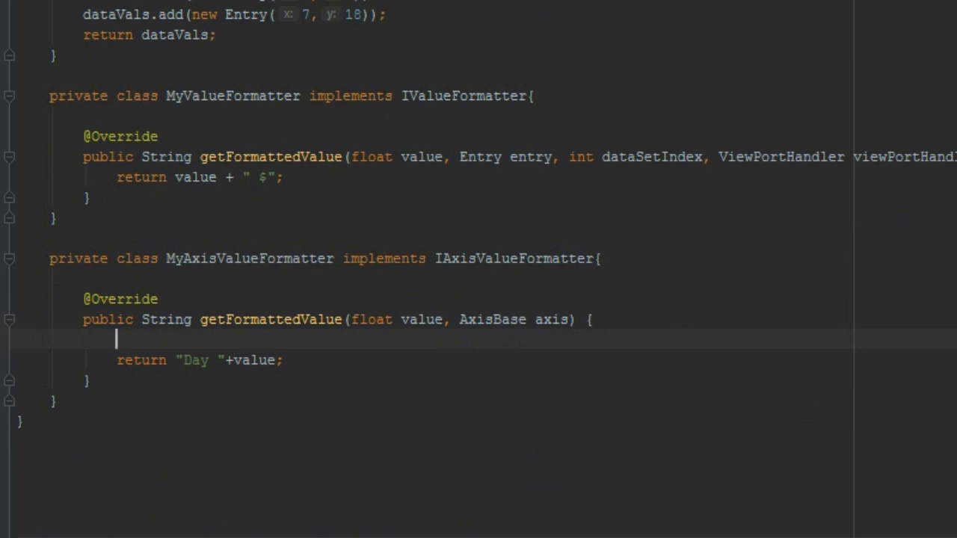
{"action": "type", "text": "axis"}
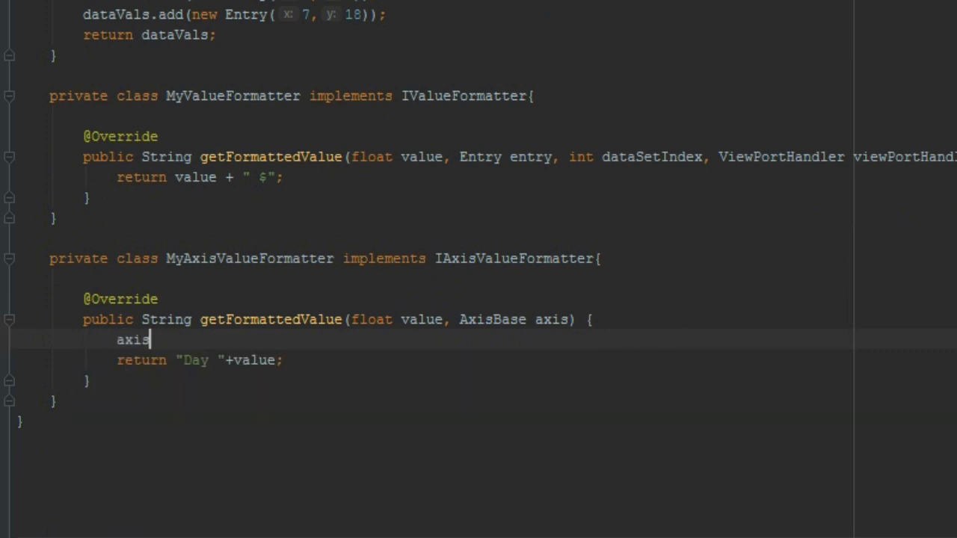
{"action": "type", "text": ".setLabelCount();"}
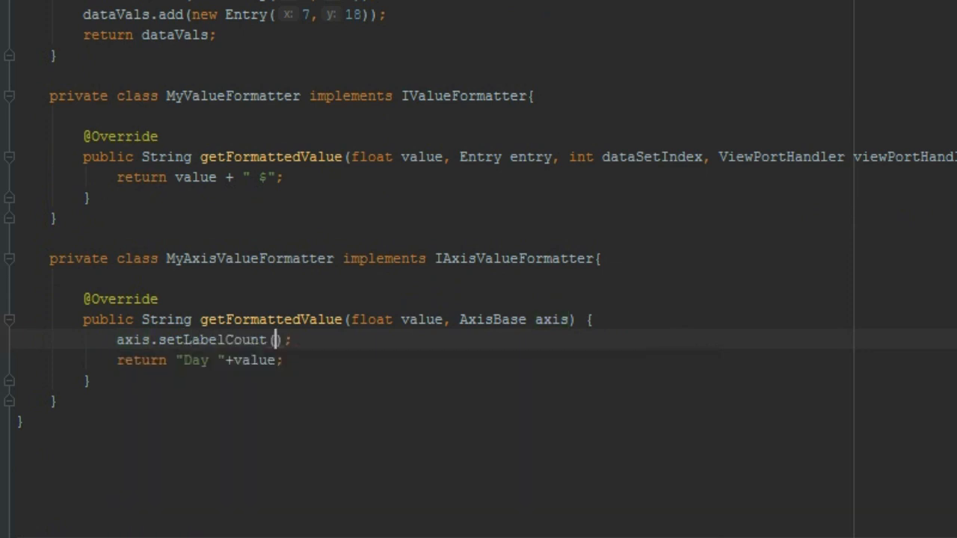
{"action": "left_click", "coordinate": [277, 339]}
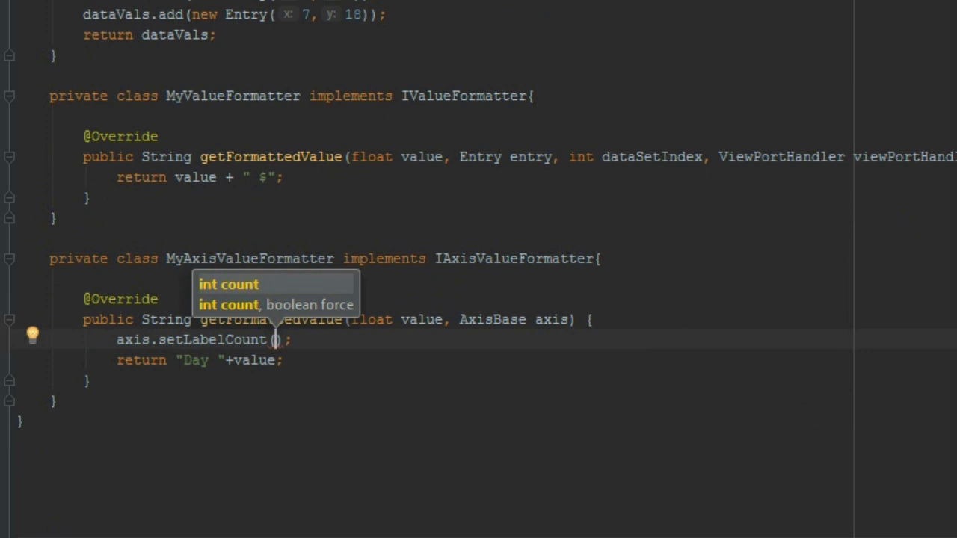
{"action": "type", "text": "3,"}
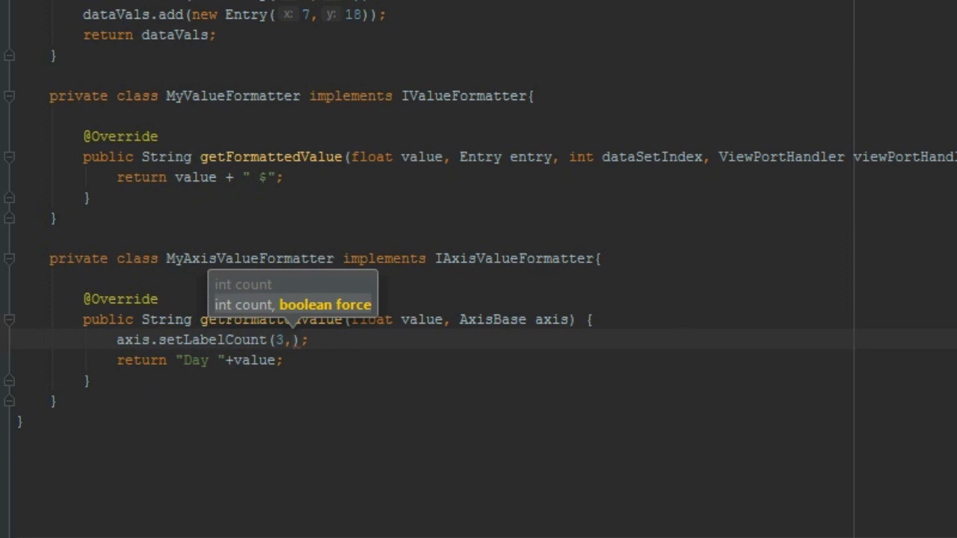
{"action": "type", "text": "t"}
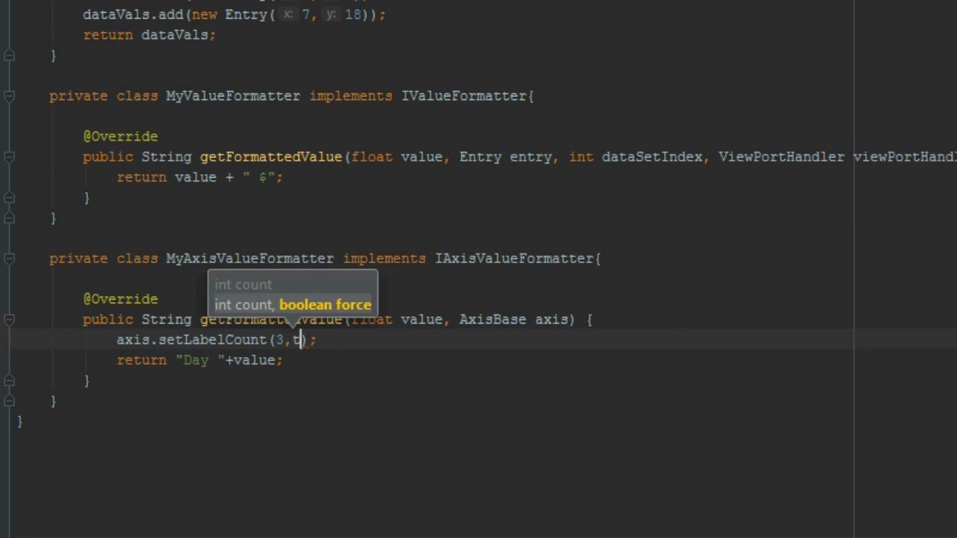
{"action": "type", "text": "rue"}
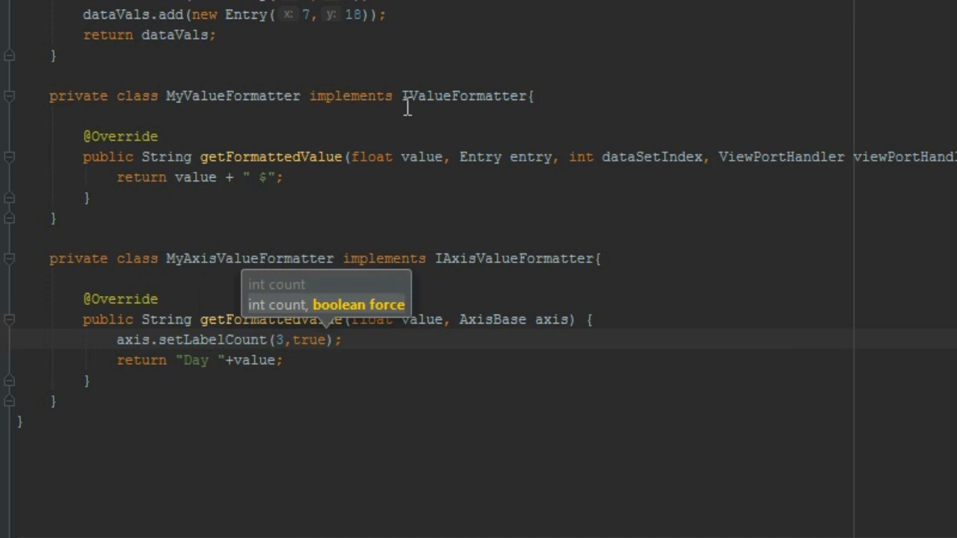
{"action": "key", "text": "Escape"}
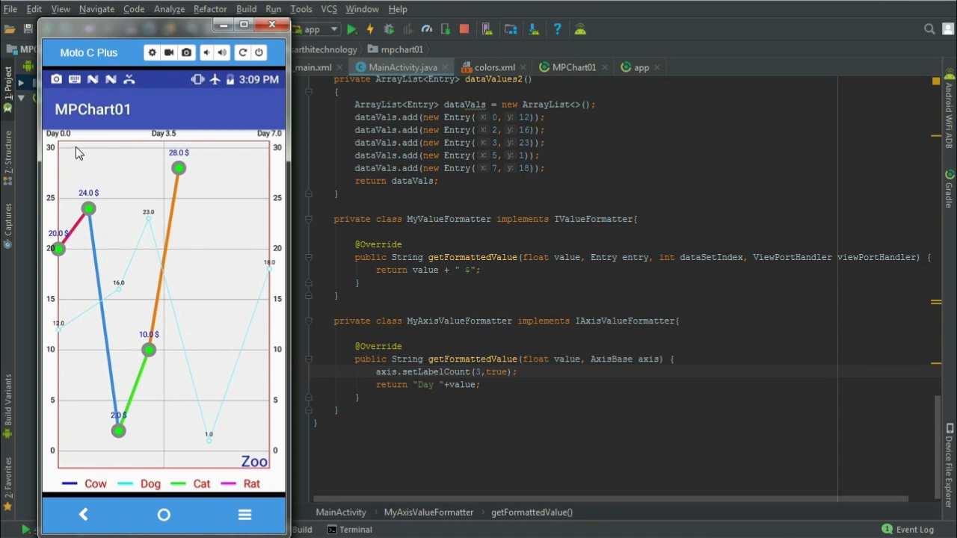
{"action": "mouse_move", "coordinate": [104, 147]}
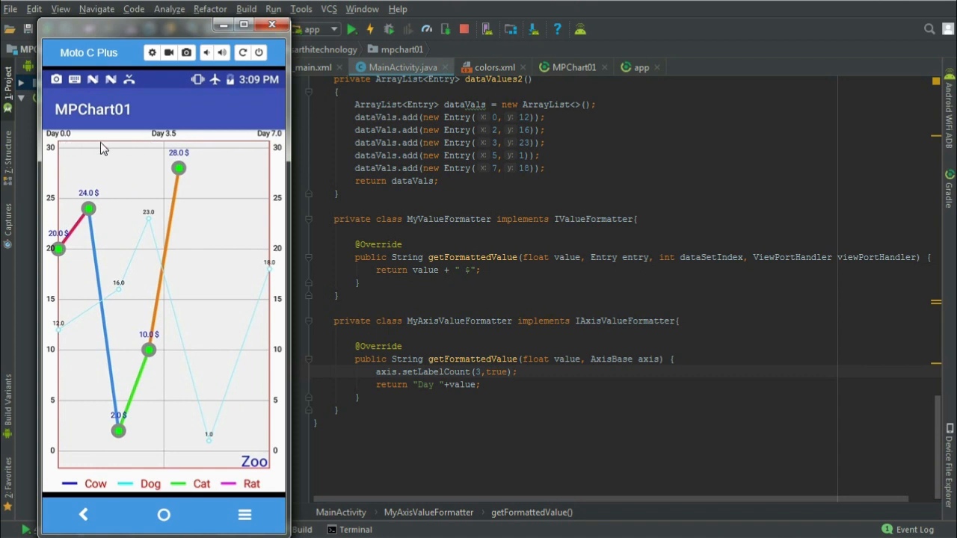
{"action": "mouse_move", "coordinate": [174, 144]}
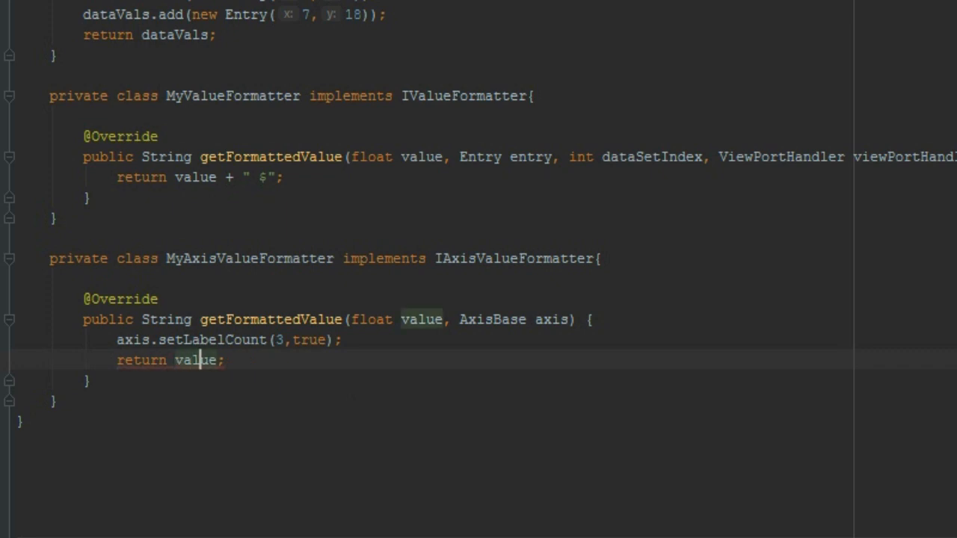
Change the formatter to return value + " $" and apply changes to the running app
{"action": "type", "text": "+ \" $"}
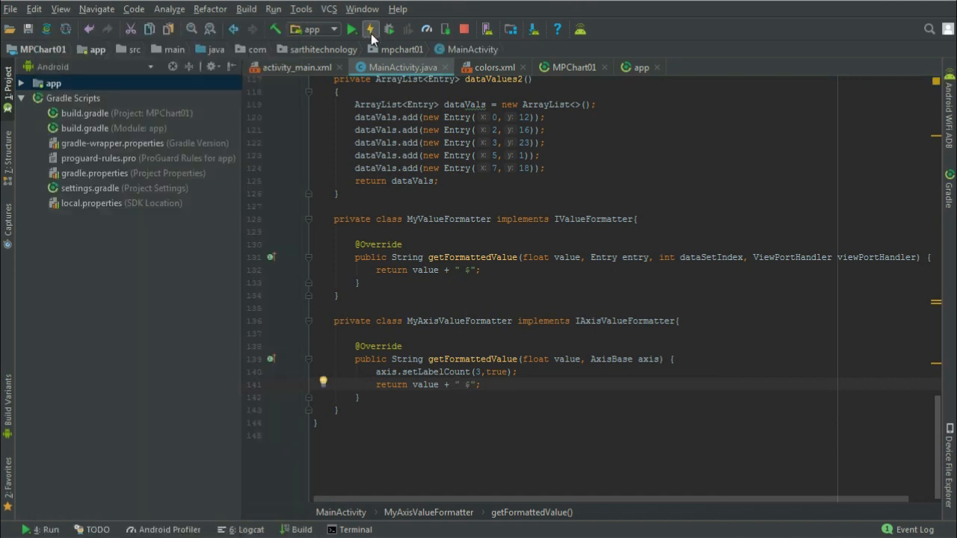
{"action": "left_click", "coordinate": [351, 29]}
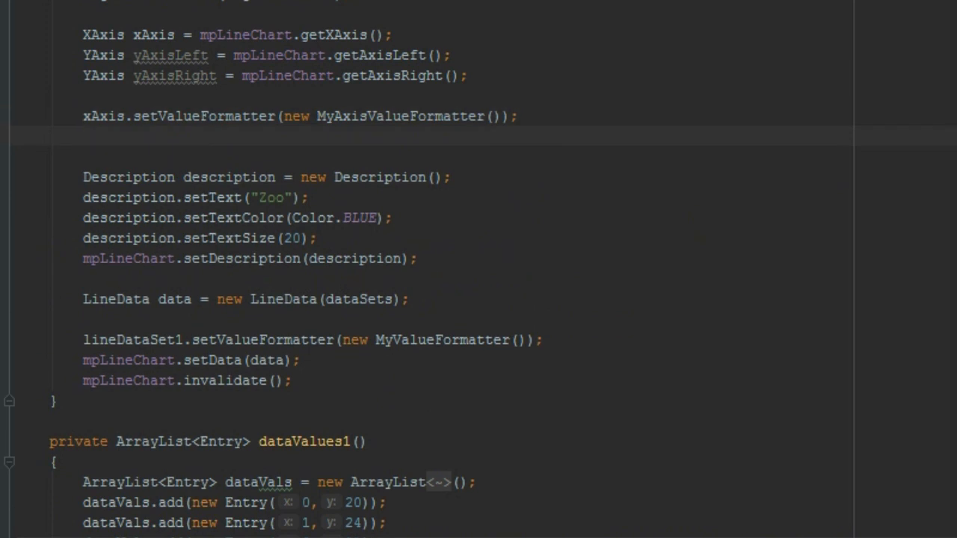
Type yAxisLeft.setValueFormatter(new MyAxisValueFormatter()) under the xAxis formatter line
{"action": "type", "text": "y"}
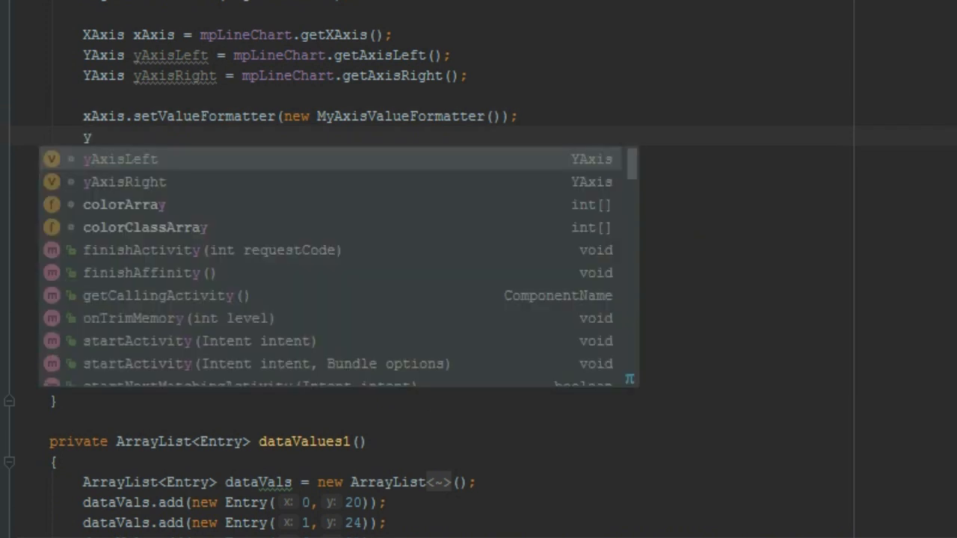
{"action": "type", "text": "AxisLeft."}
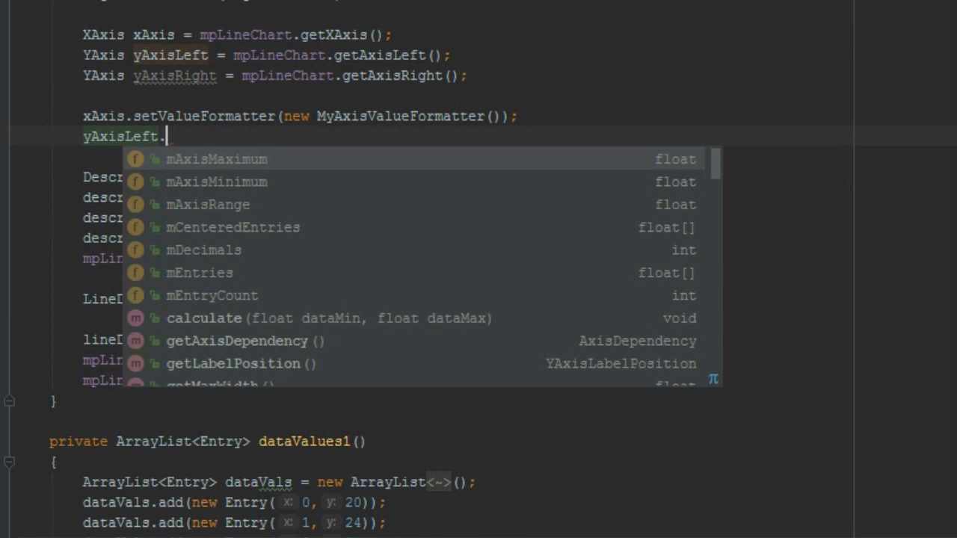
{"action": "type", "text": "set"}
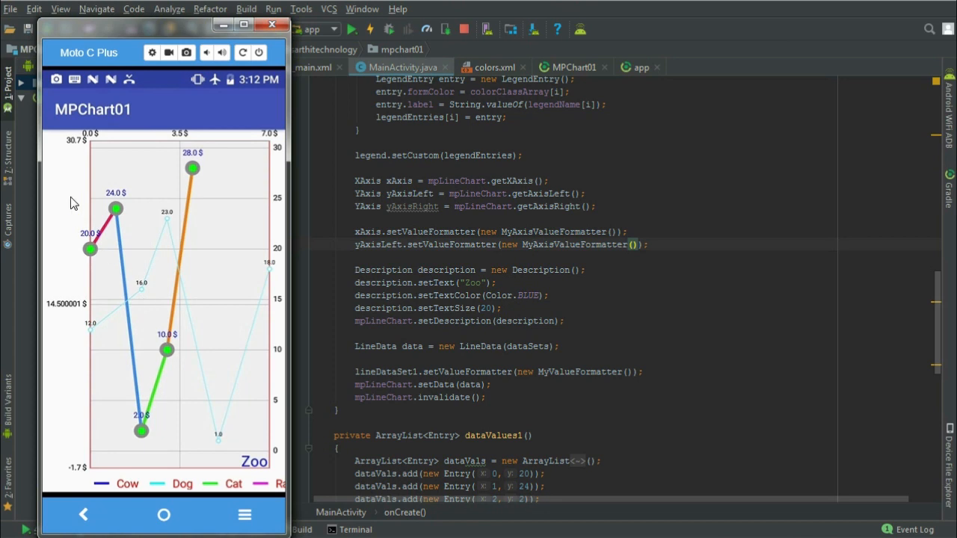
{"action": "mouse_move", "coordinate": [87, 476]}
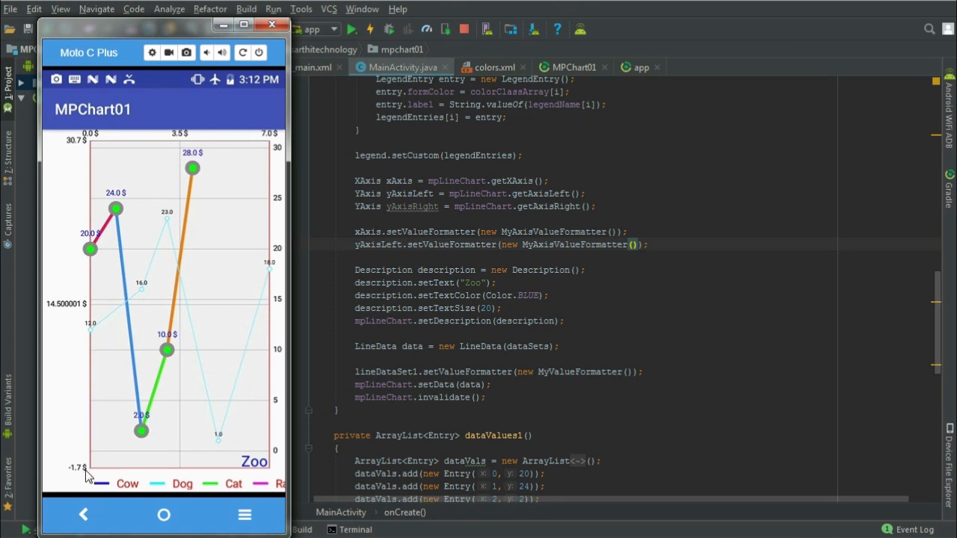
{"action": "mouse_move", "coordinate": [62, 309]}
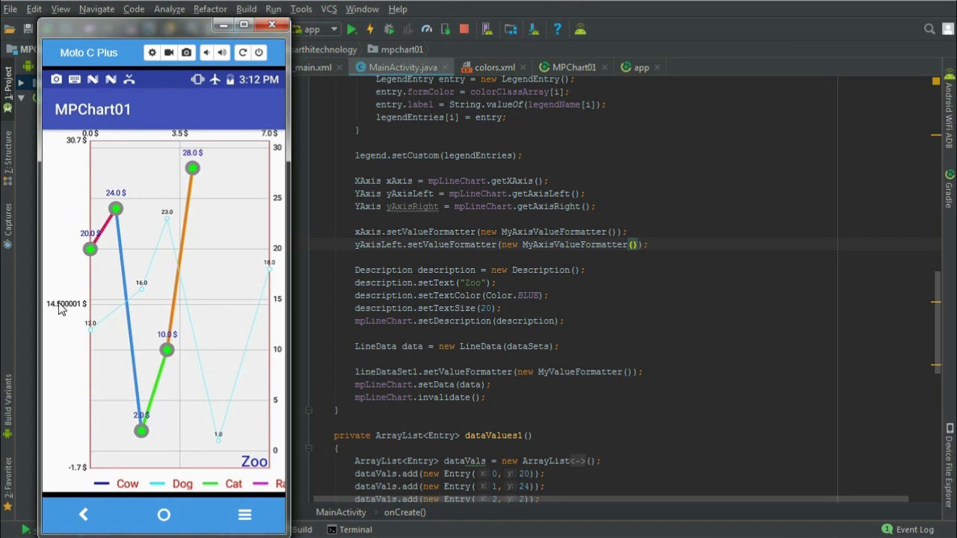